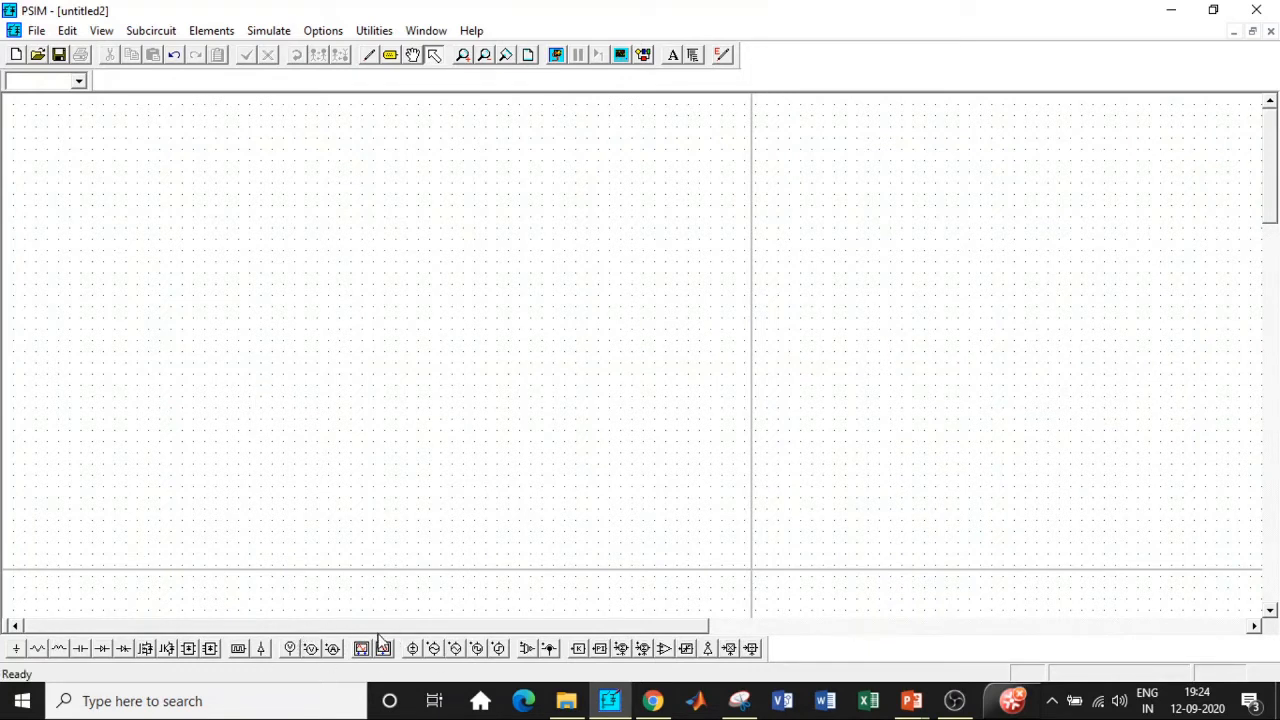
mouse_move(396, 640)
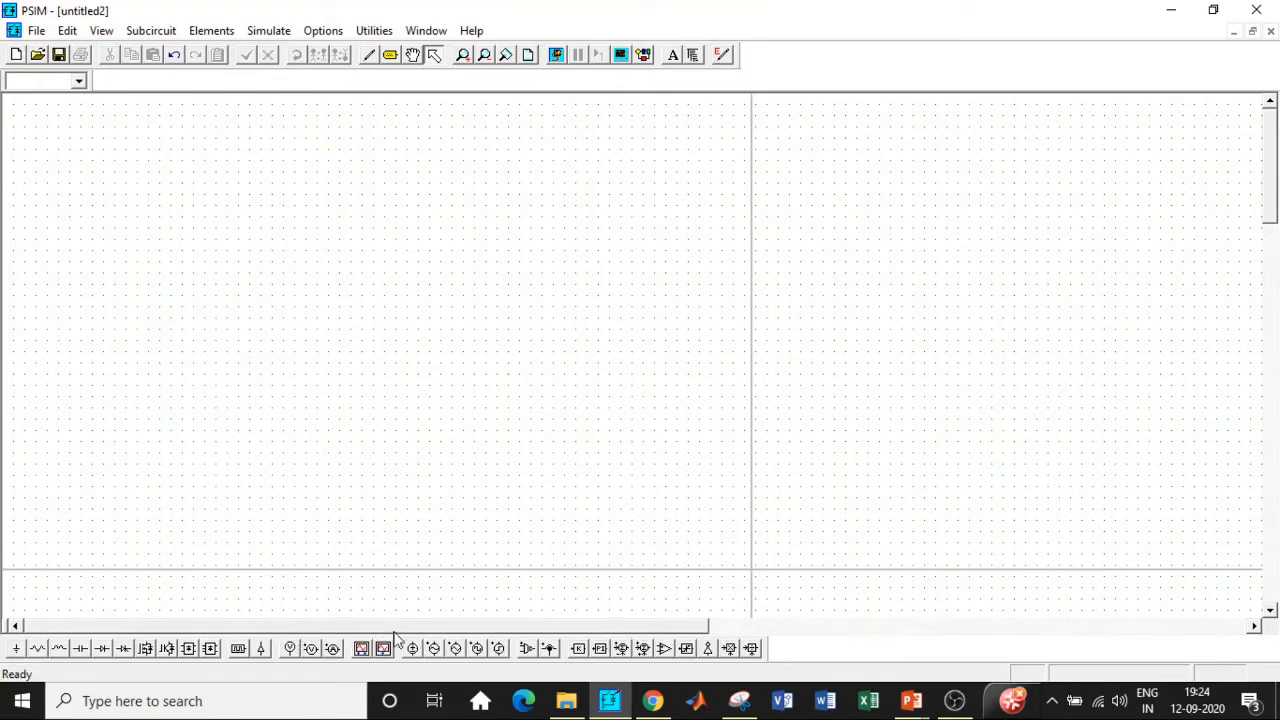
Step: Place the DC source, MOSFET, inductor, diode and capacitor from the Elements > Power menu
left_click(212, 30)
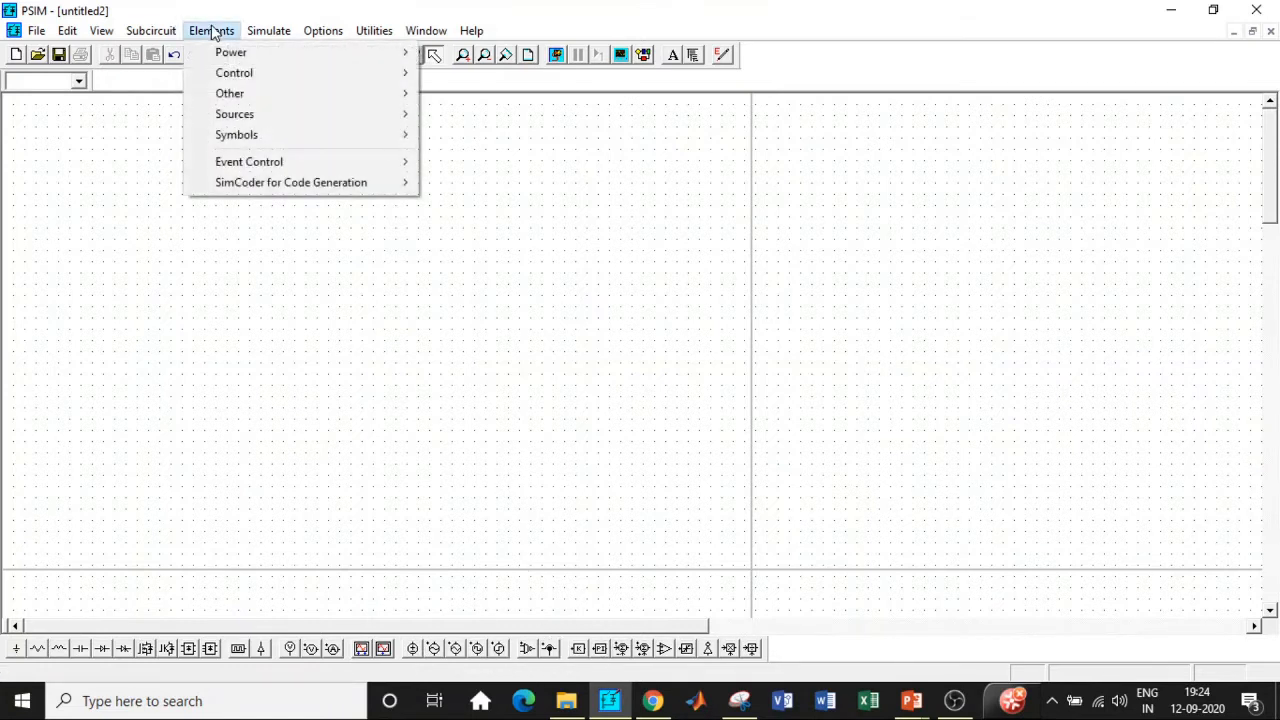
mouse_move(284, 60)
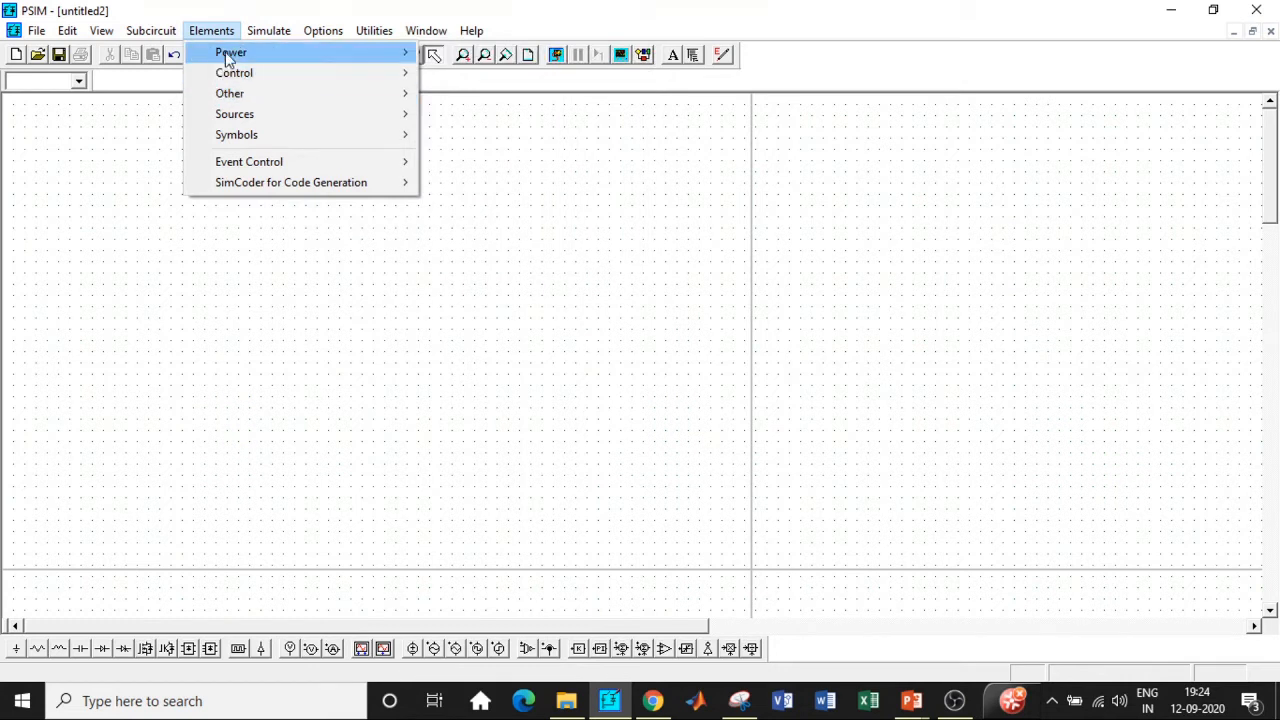
mouse_move(252, 580)
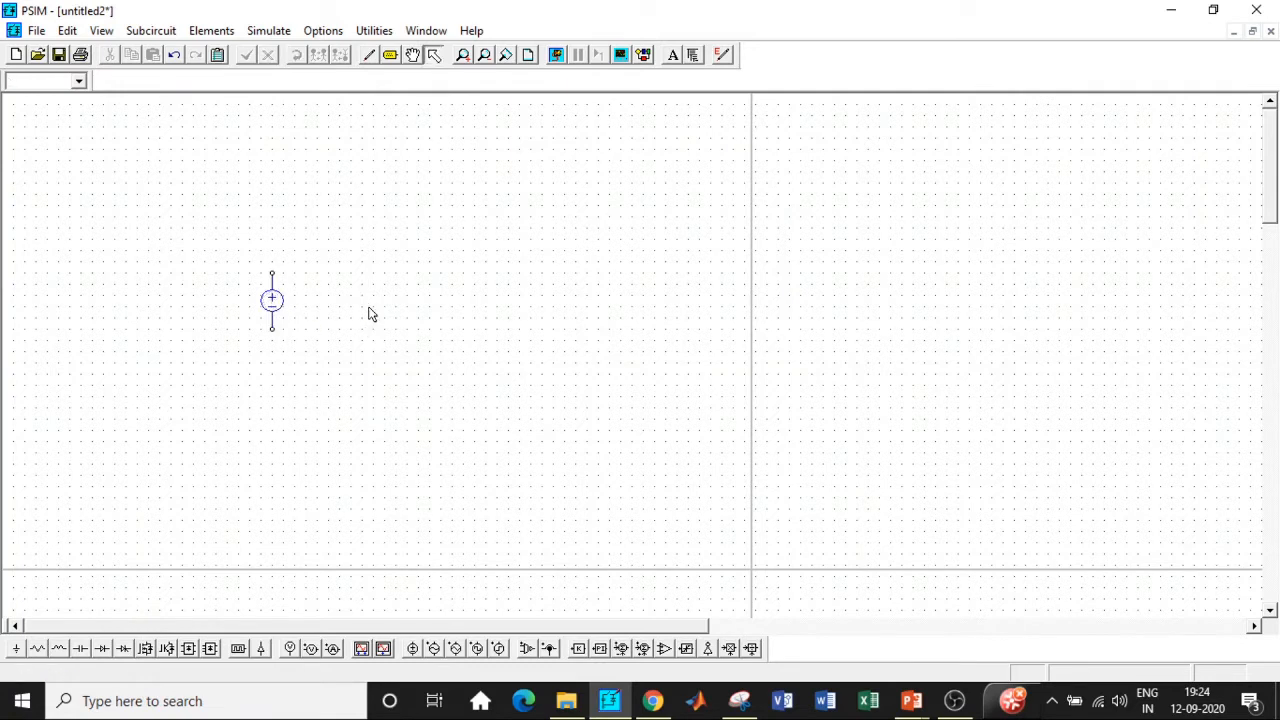
mouse_move(184, 660)
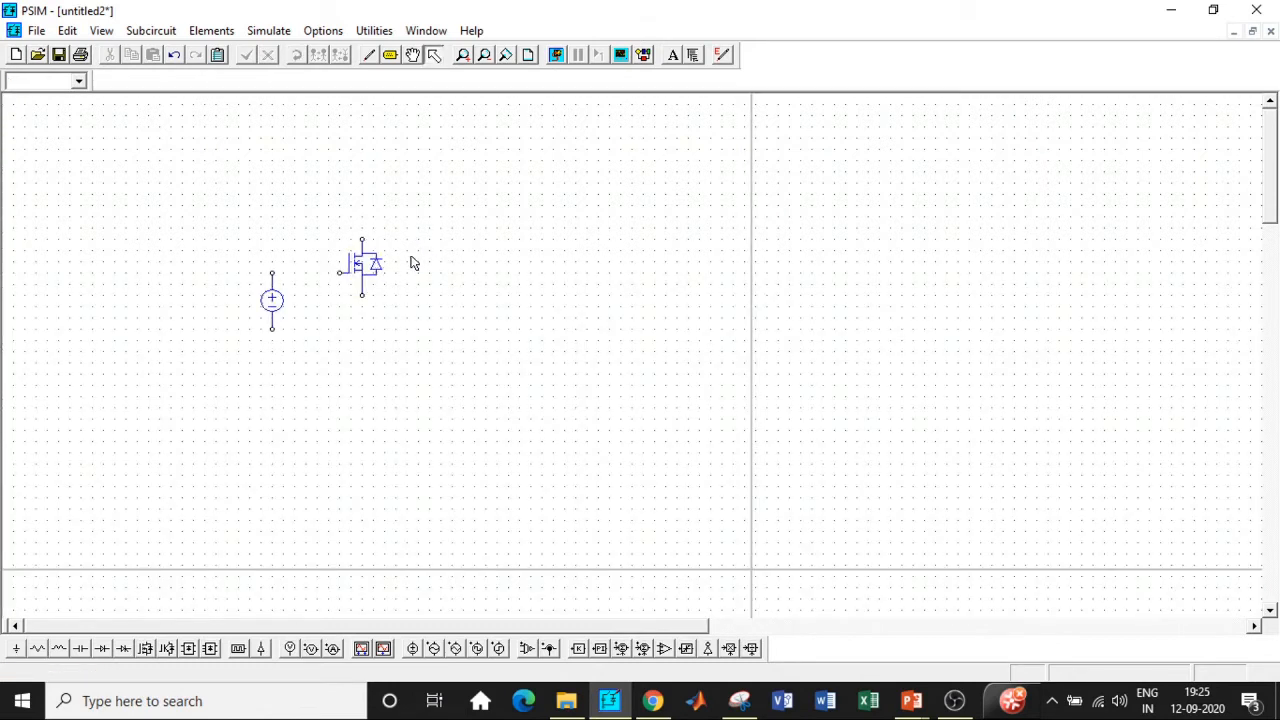
mouse_move(352, 496)
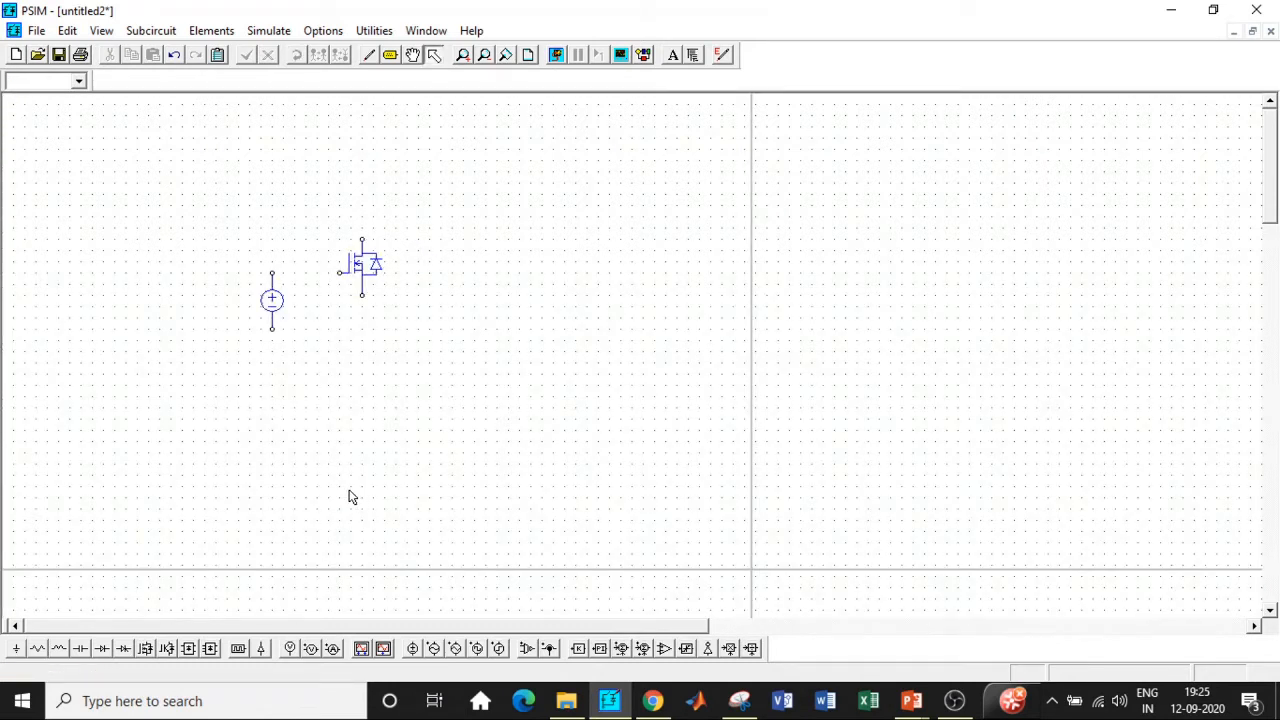
mouse_move(156, 648)
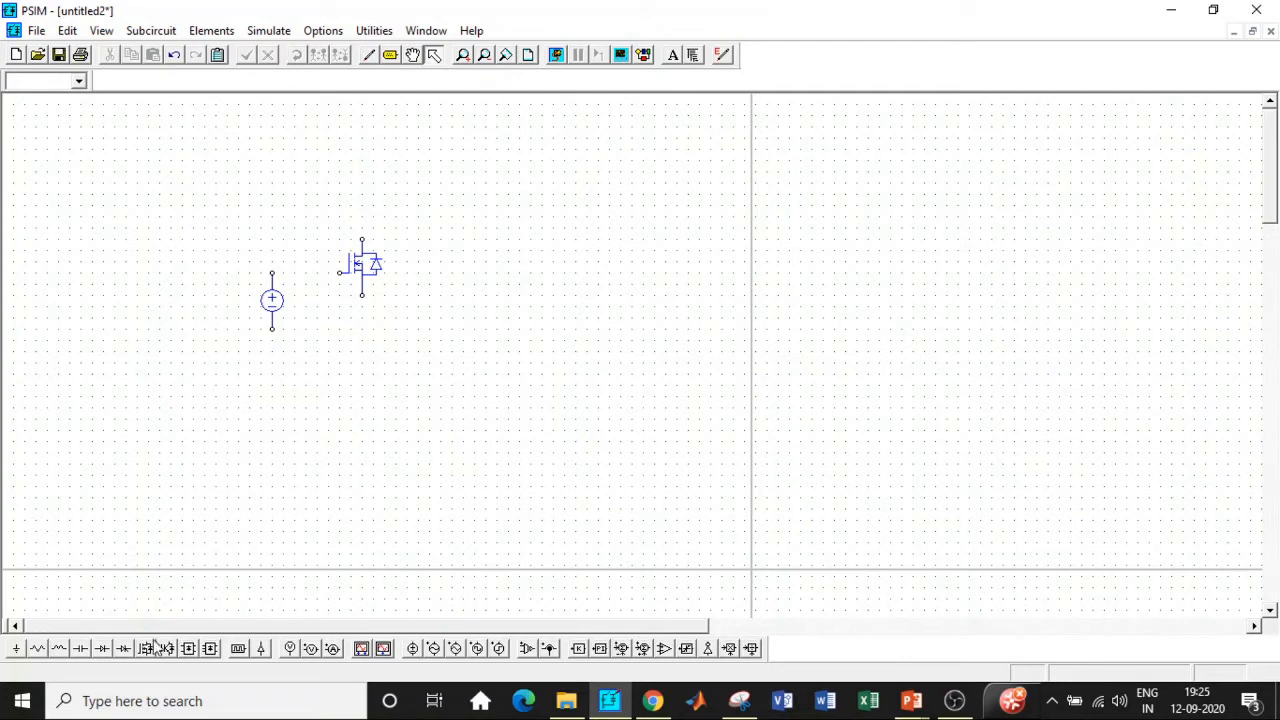
left_click(144, 648)
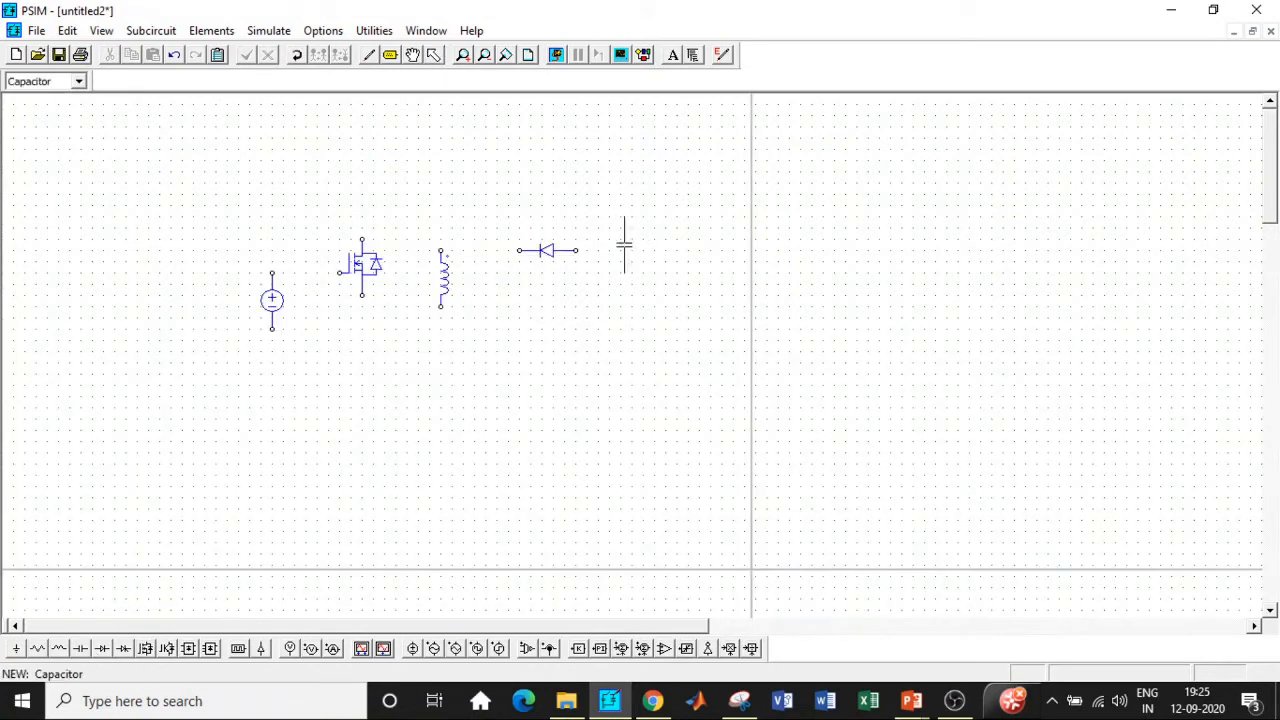
left_click(656, 280)
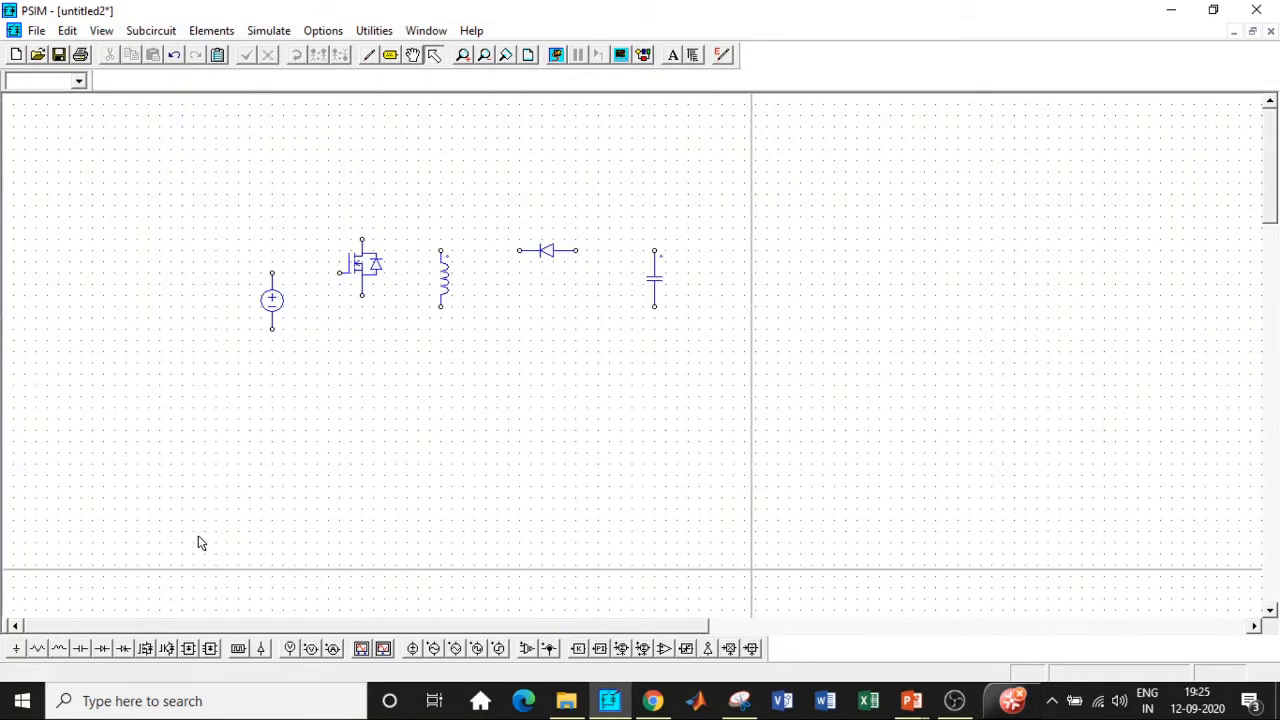
mouse_move(58, 648)
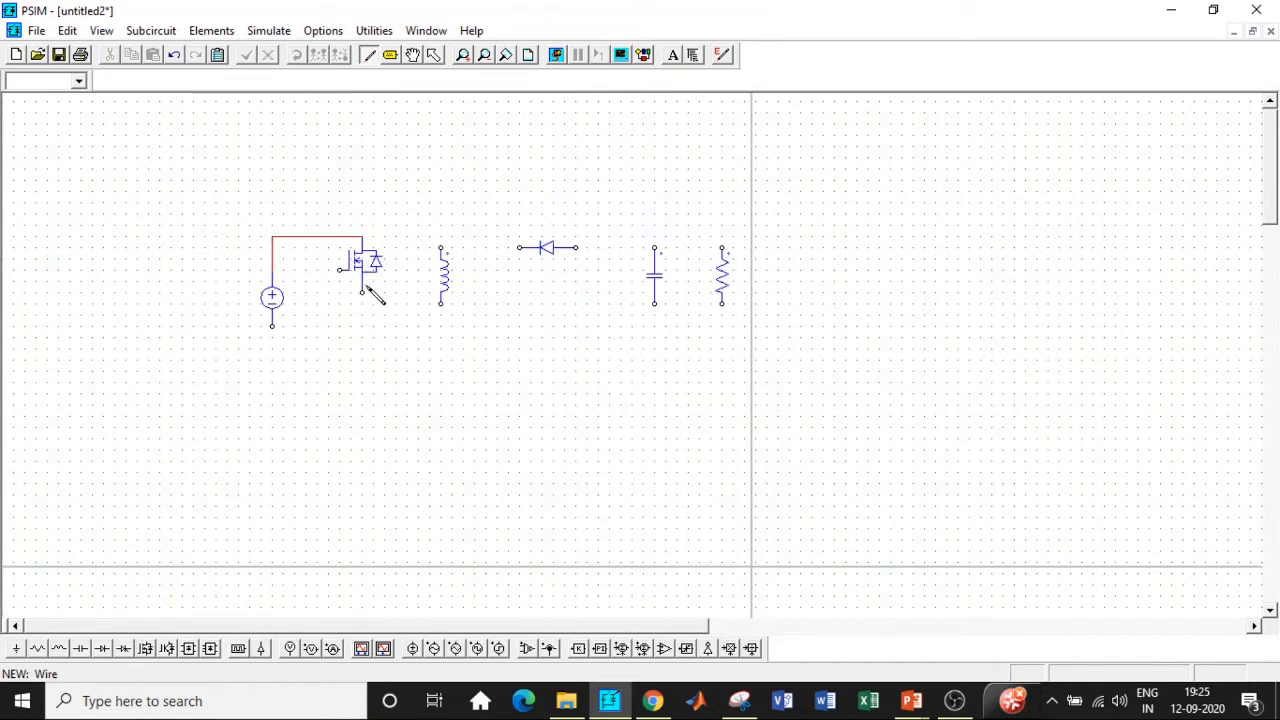
Step: Wire the MOSFET to the inductor as part of the buck-boost loop
left_click_drag(364, 290, 440, 250)
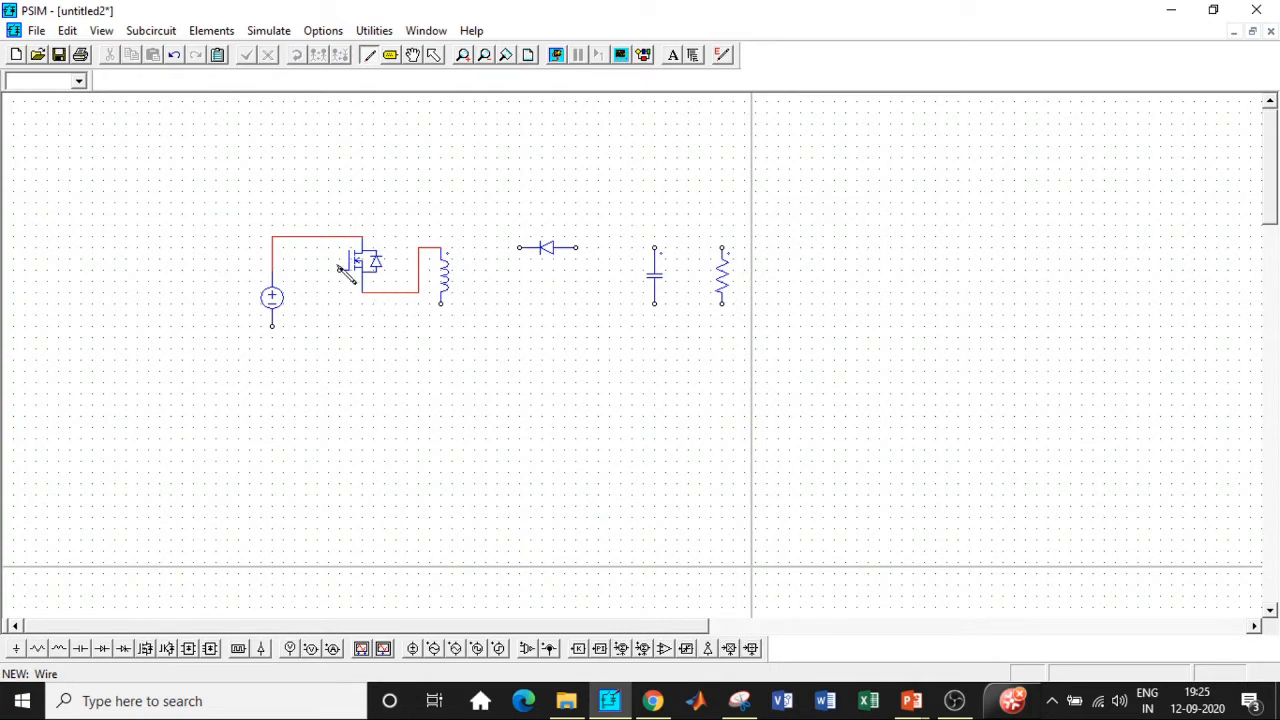
mouse_move(450, 316)
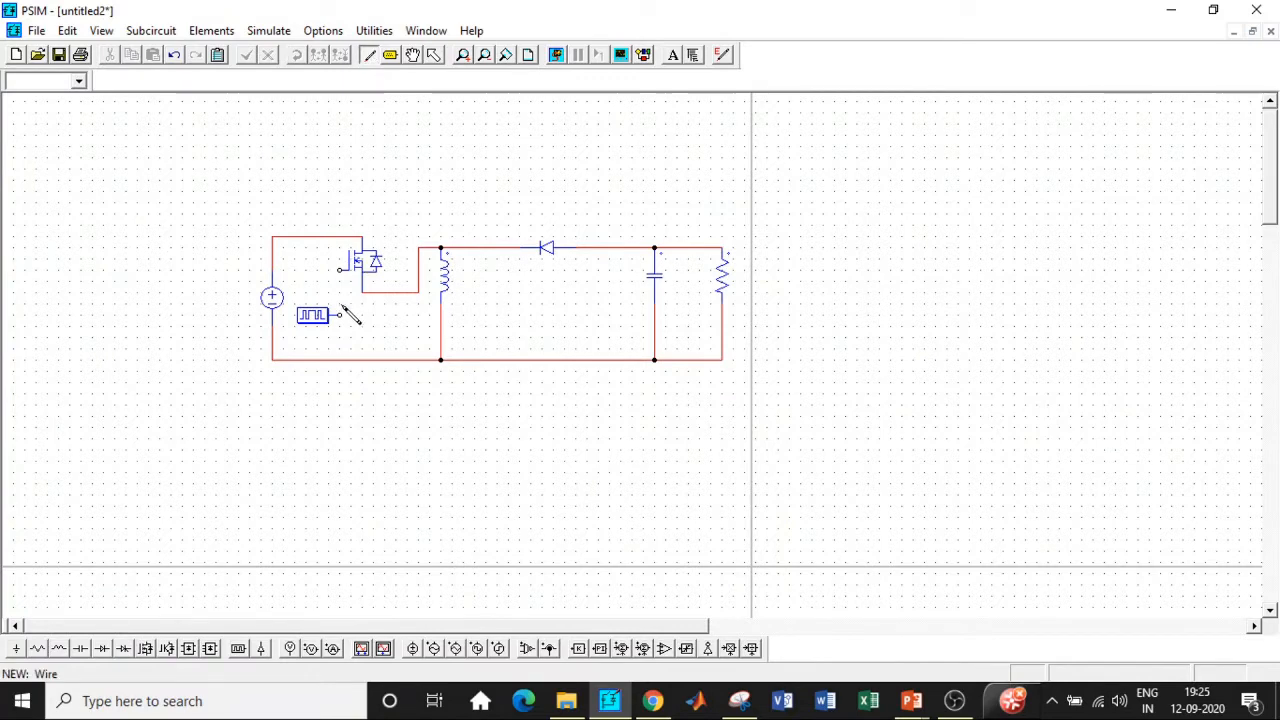
Step: Give the gating block frequency 25000 and switching points 0 200
double_click(272, 296)
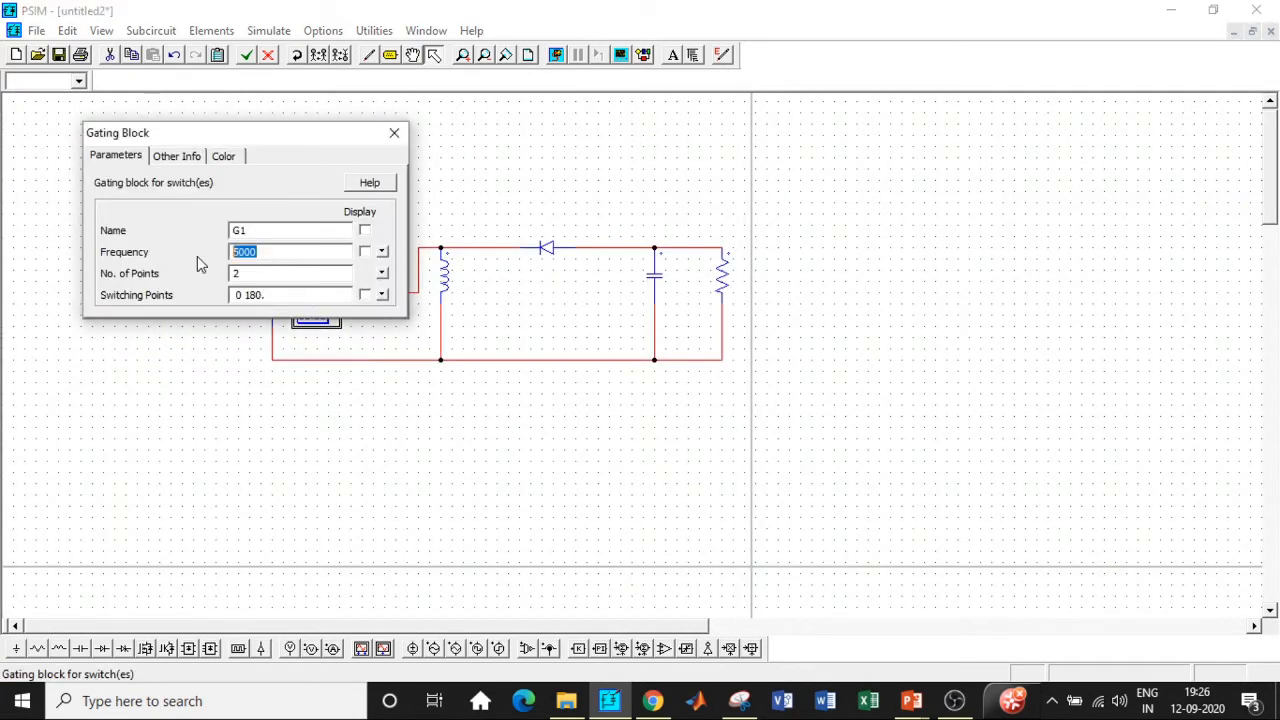
type("25000")
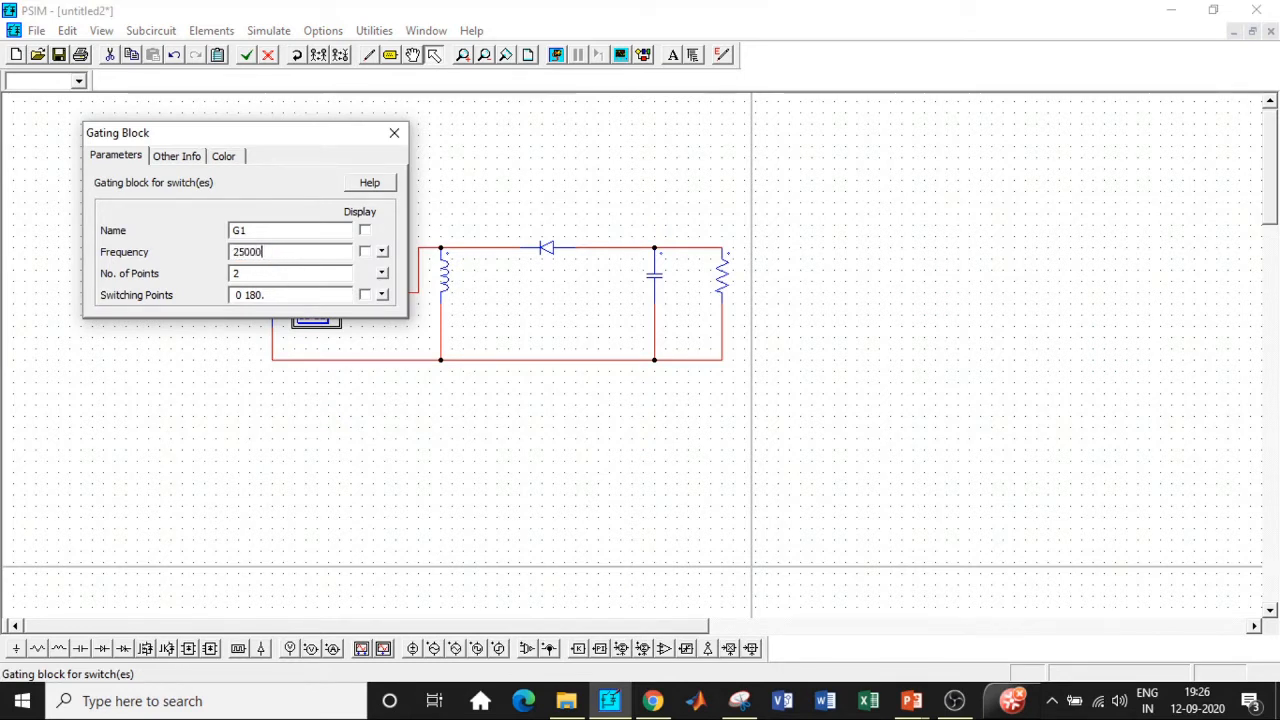
left_click(290, 294)
type("200")
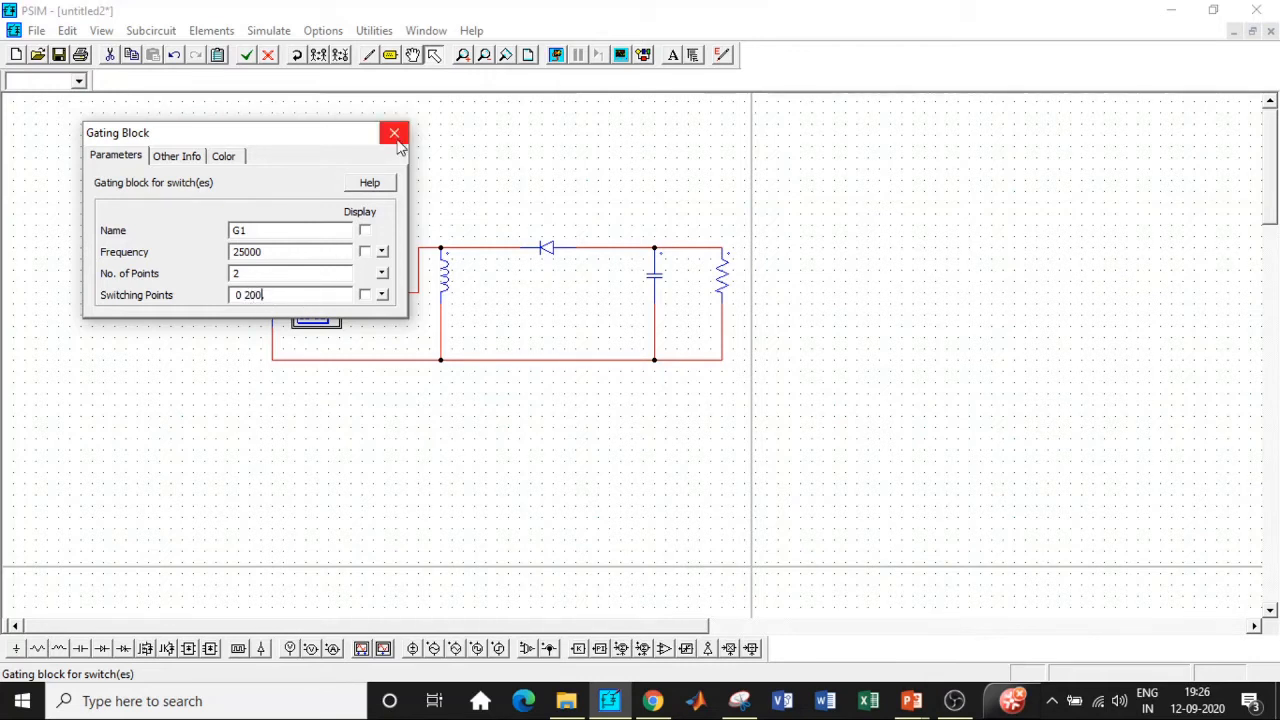
left_click(394, 132)
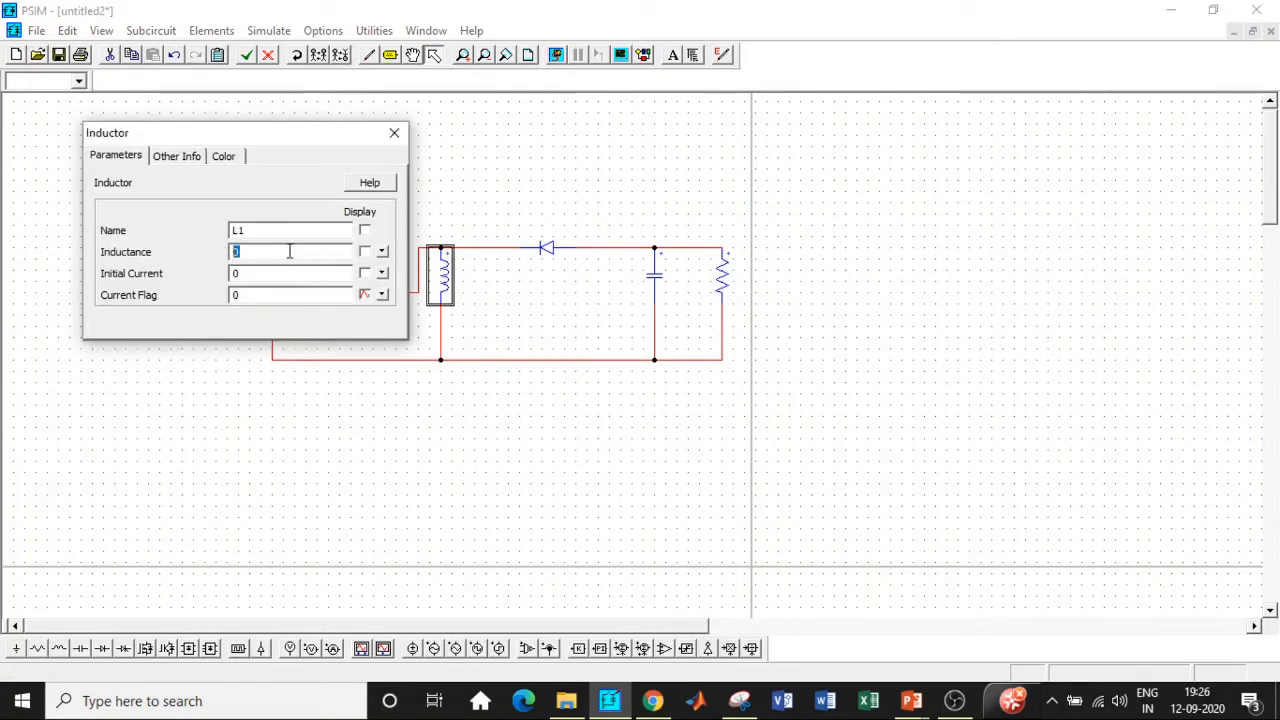
Step: Set the inductor to 165u and enter 66 for the capacitor
type("165u")
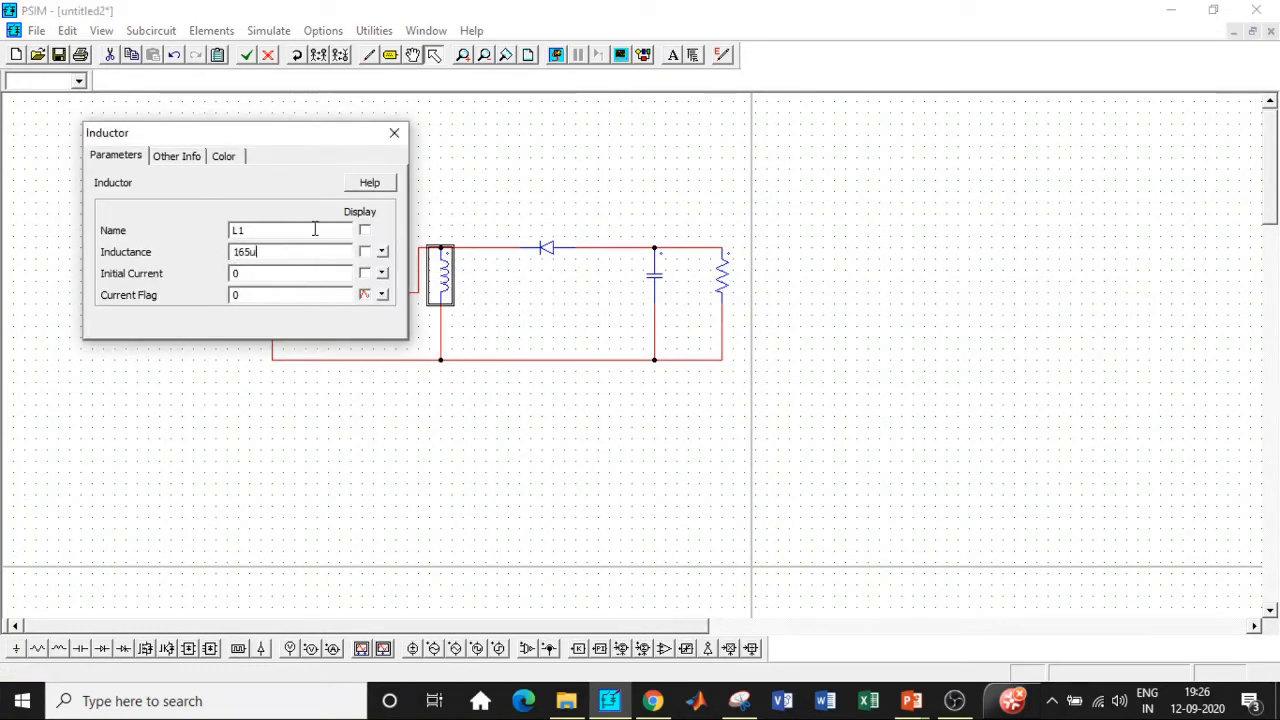
left_click(392, 132)
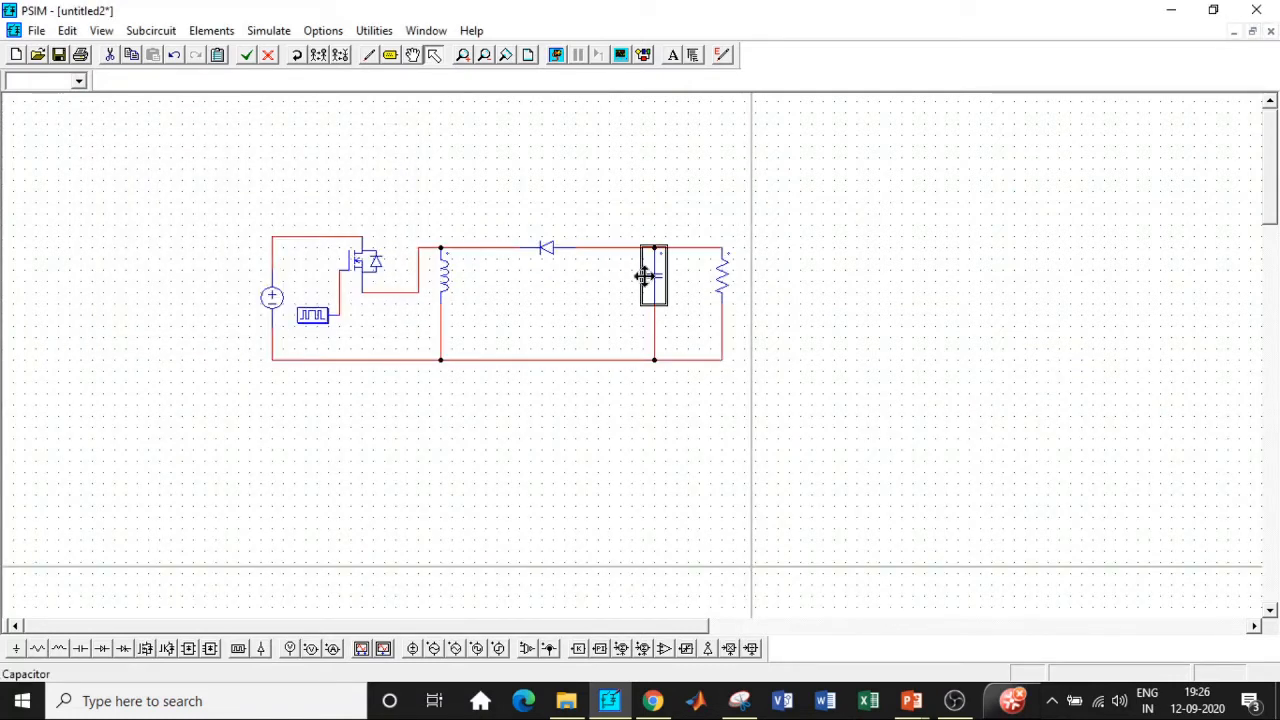
double_click(652, 276)
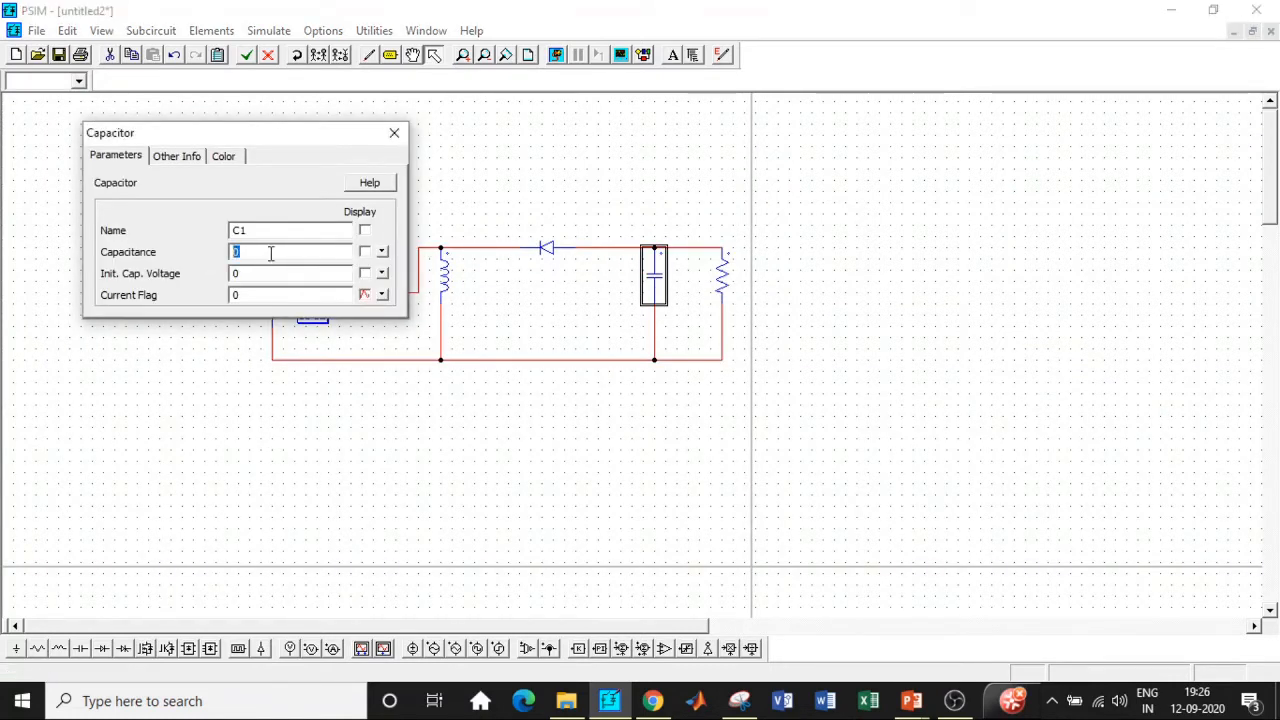
type("66")
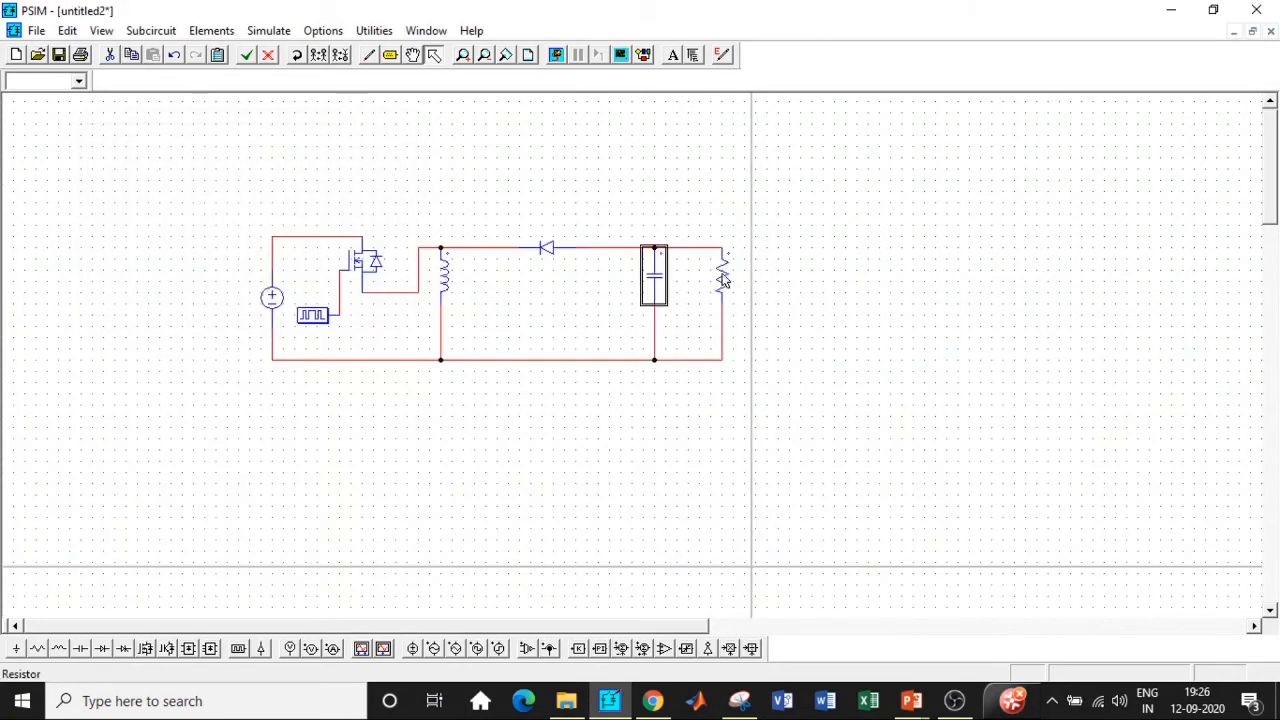
Step: Set the load resistor's resistance to 33
double_click(720, 276)
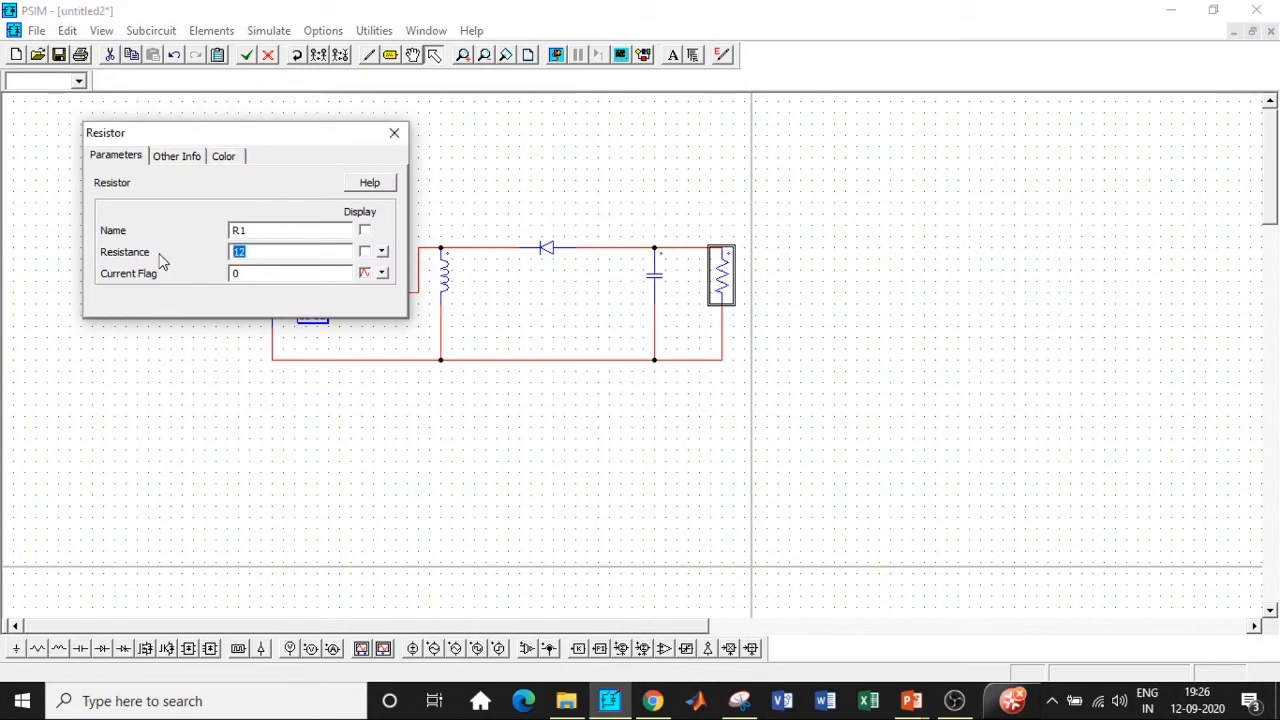
type("33.")
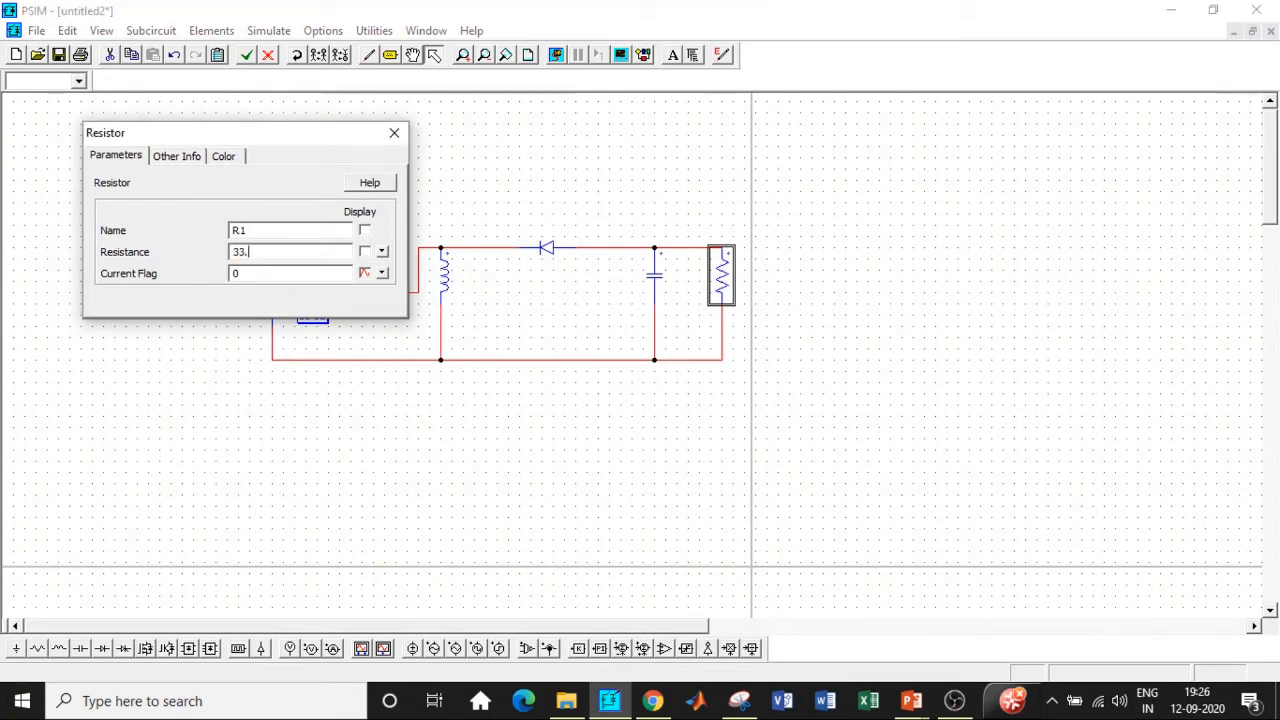
left_click(392, 132)
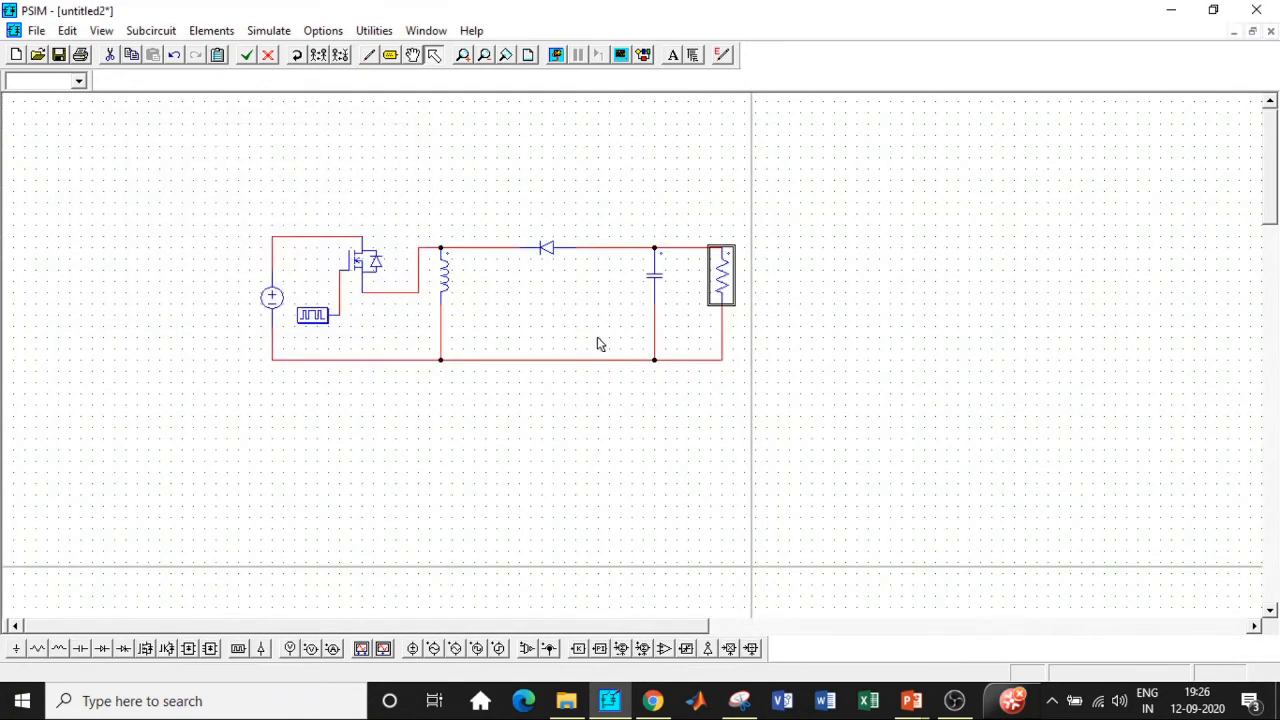
mouse_move(268, 668)
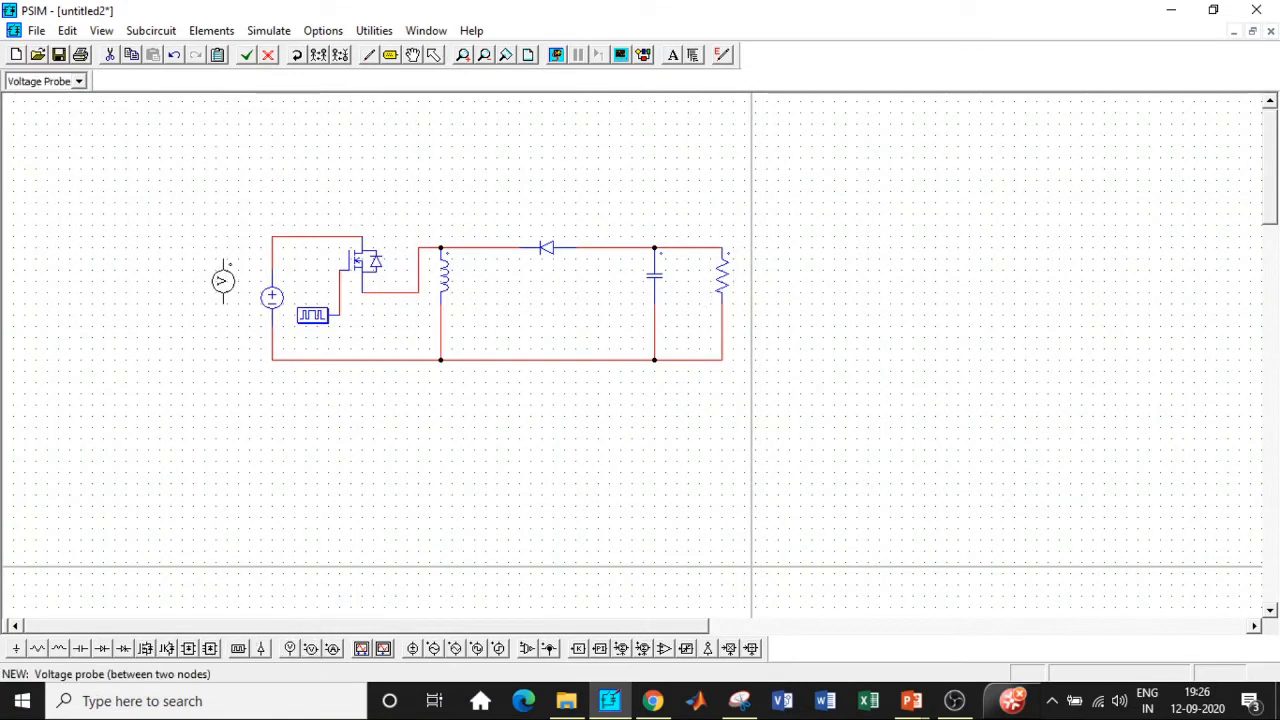
Step: Place a voltage probe beside the DC input source
left_click(760, 294)
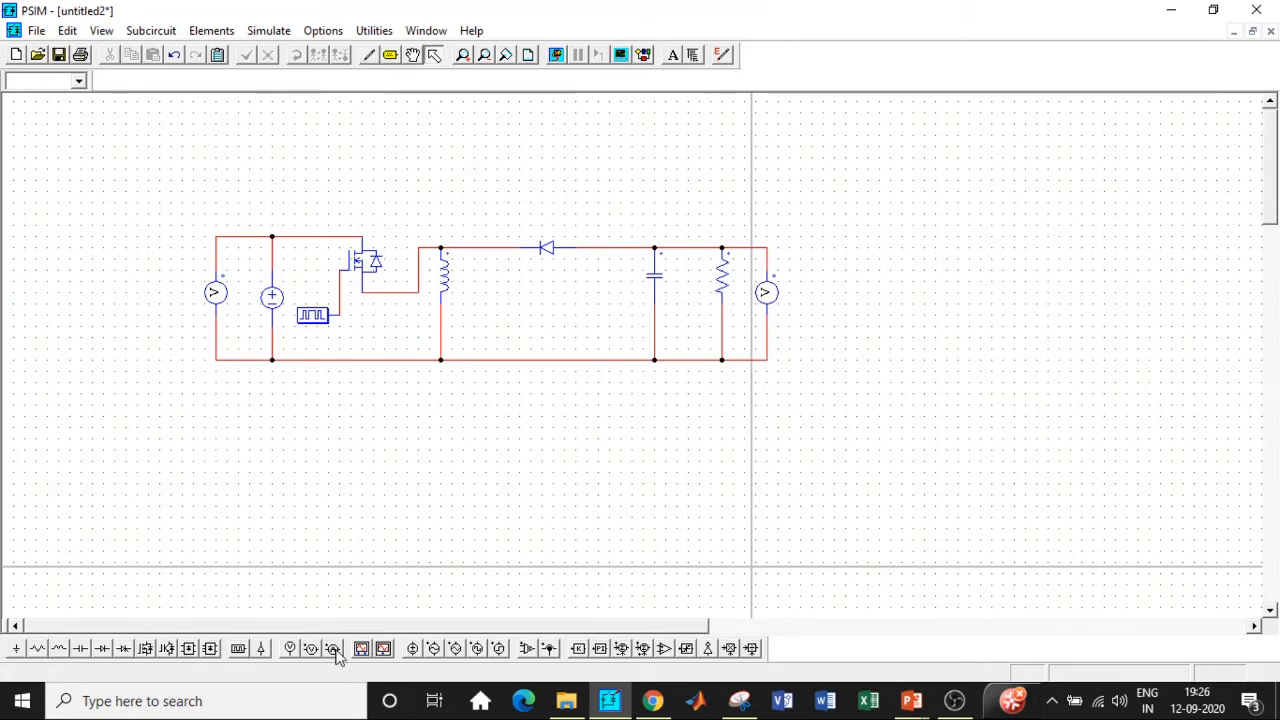
mouse_move(490, 290)
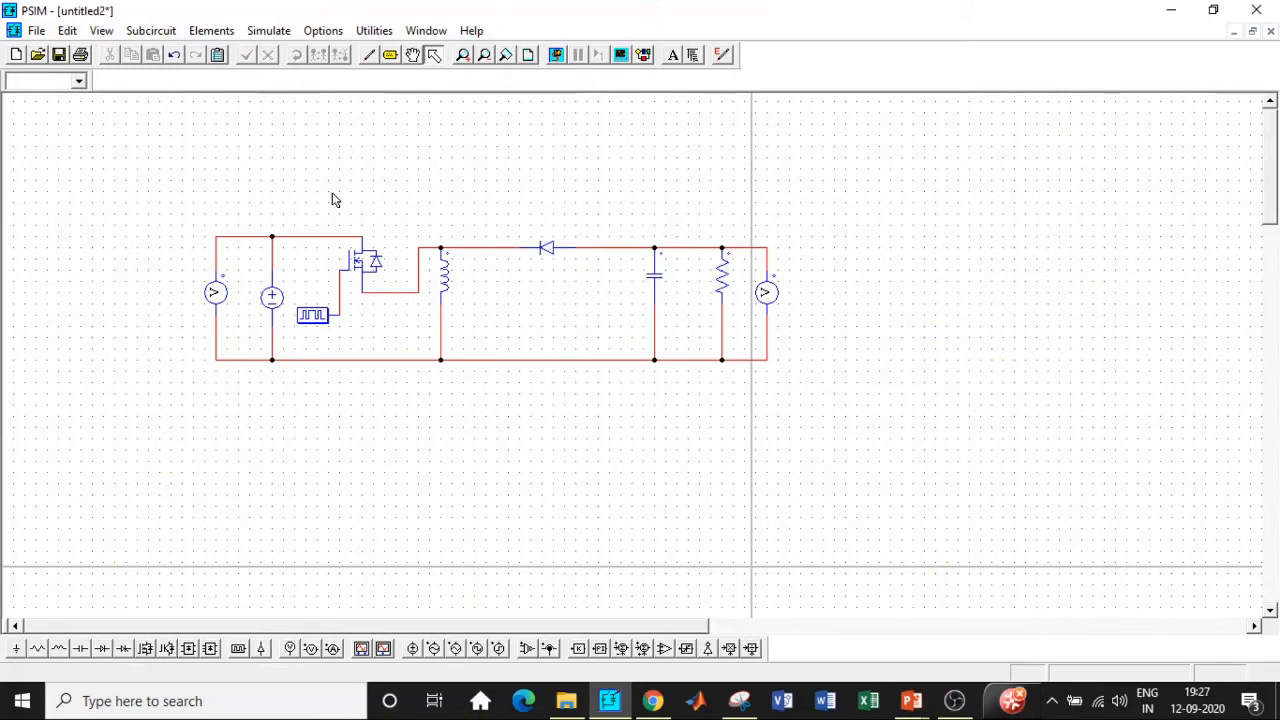
mouse_move(294, 20)
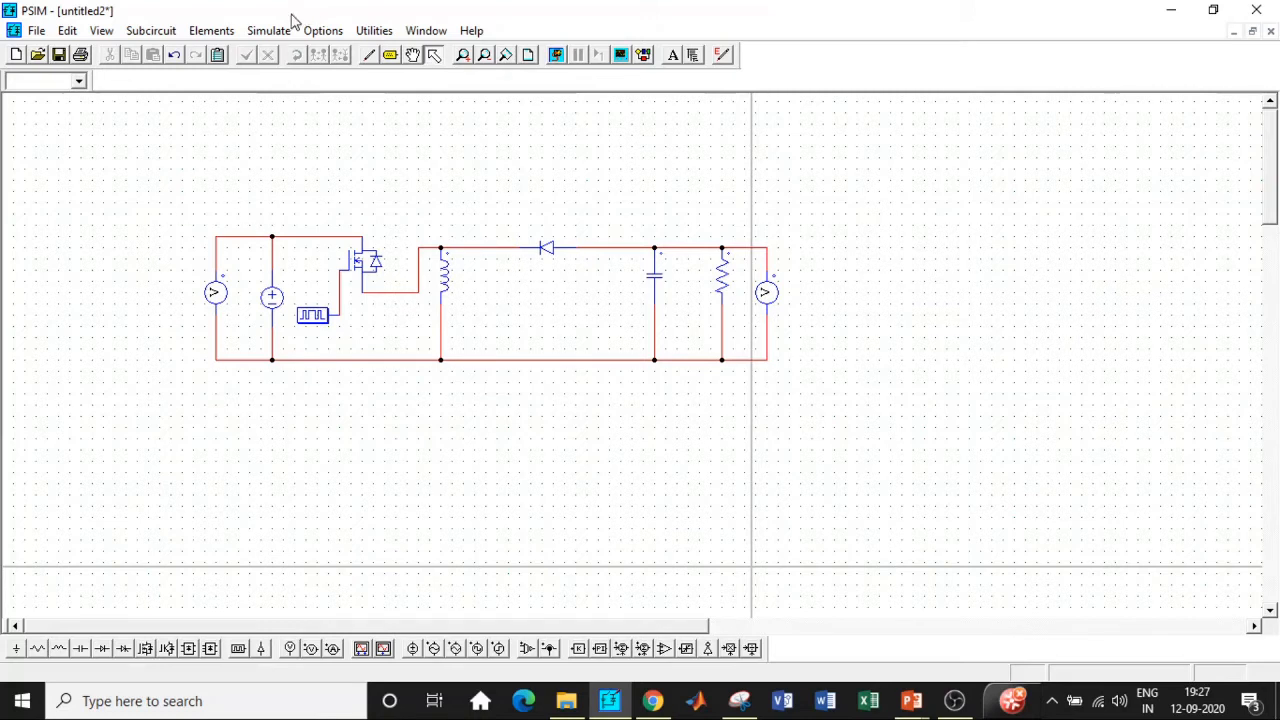
Step: Add a Simulation Control block (time step 1E-005, total time 0.01) above the circuit
left_click(268, 30)
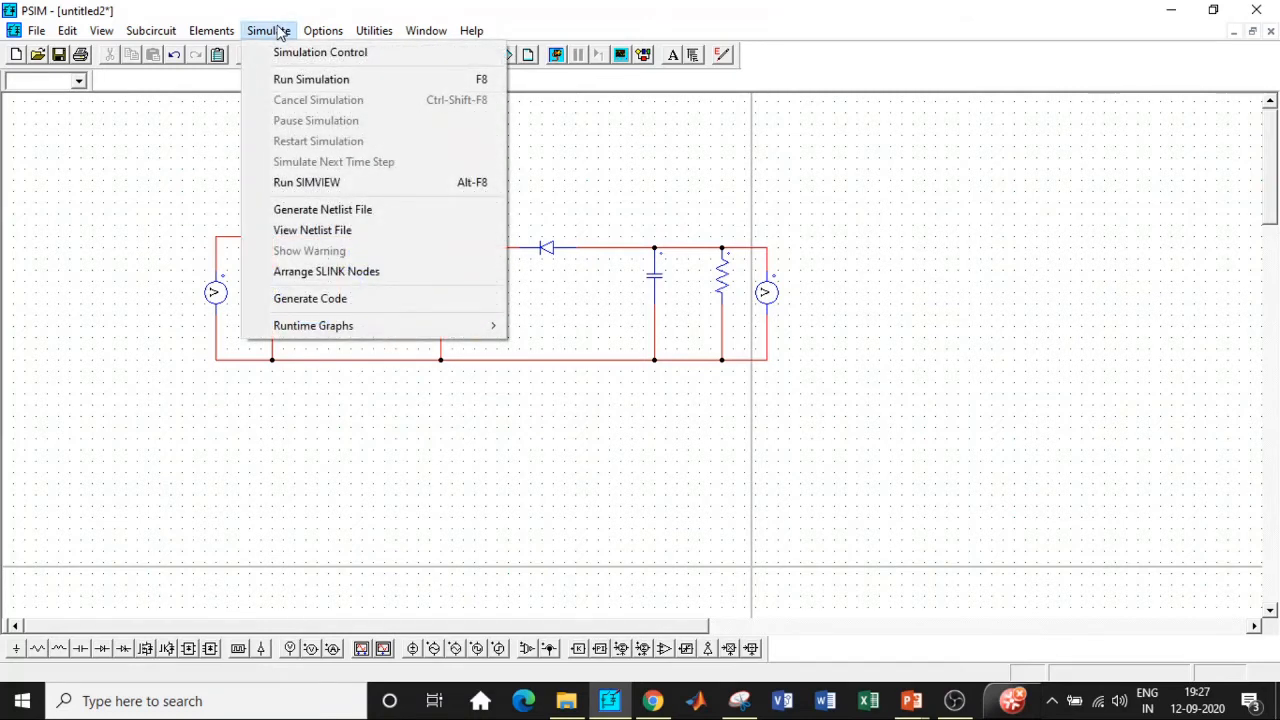
mouse_move(320, 52)
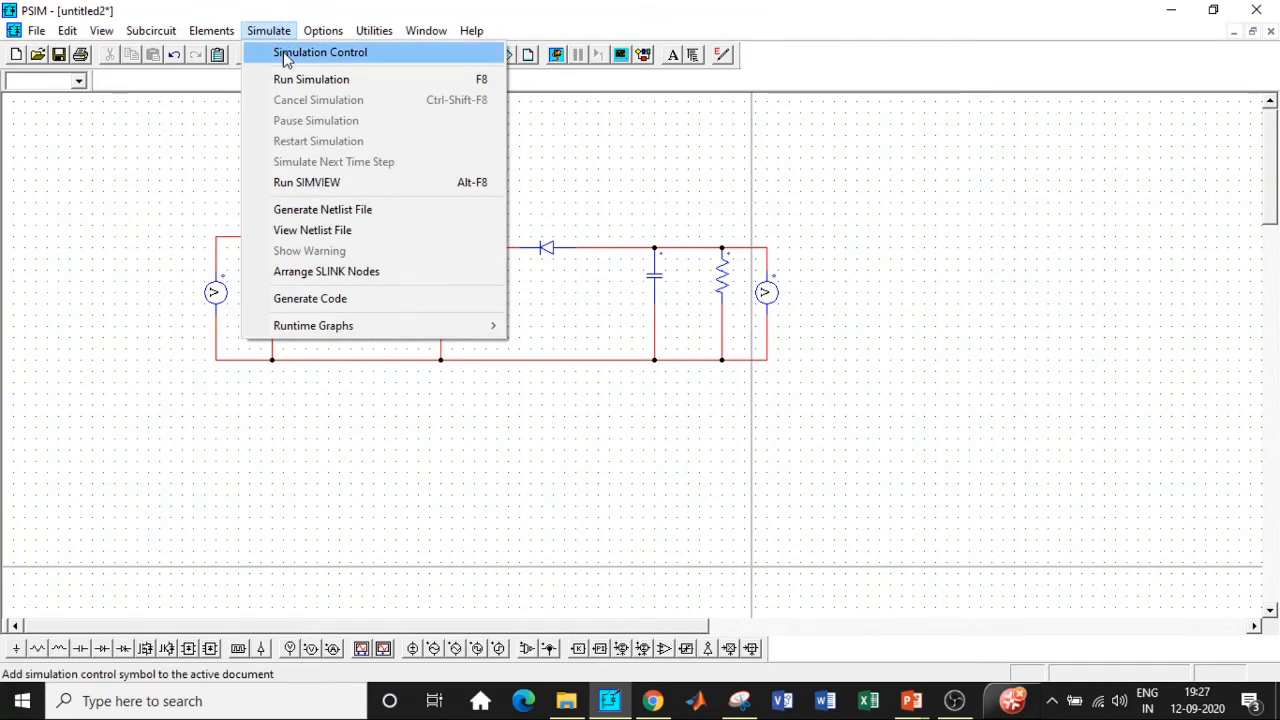
left_click(320, 52)
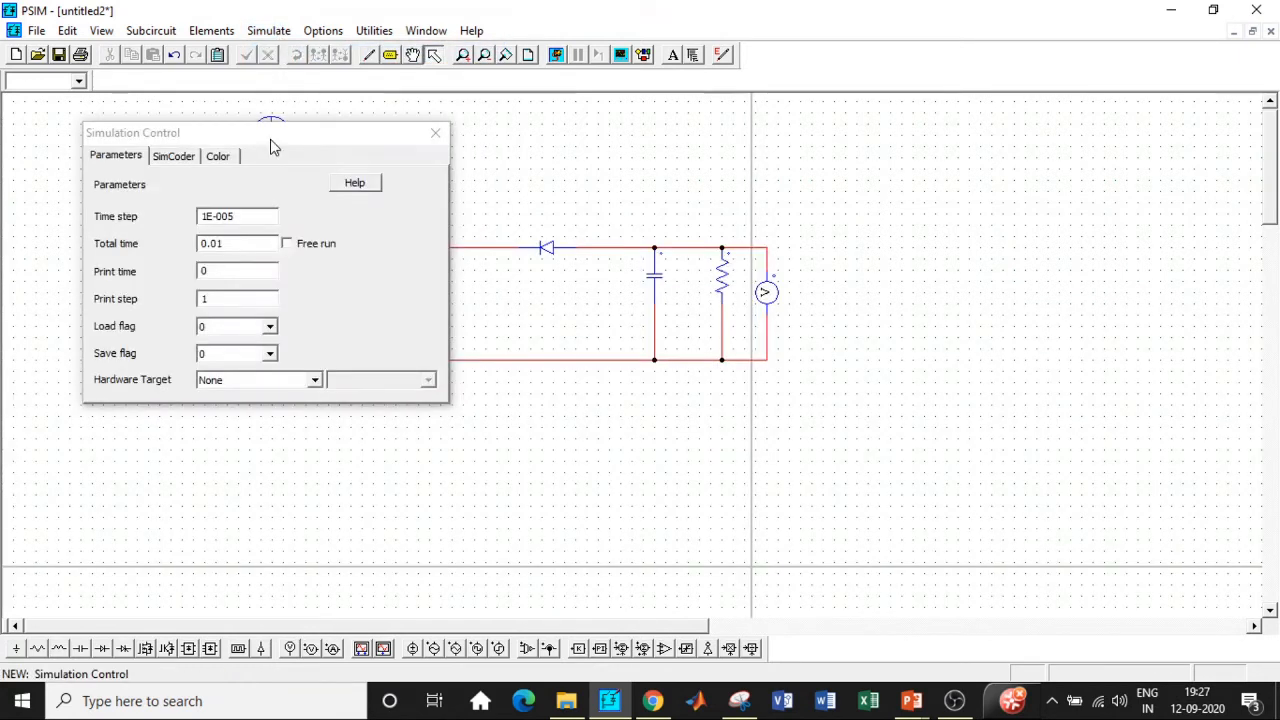
mouse_move(268, 178)
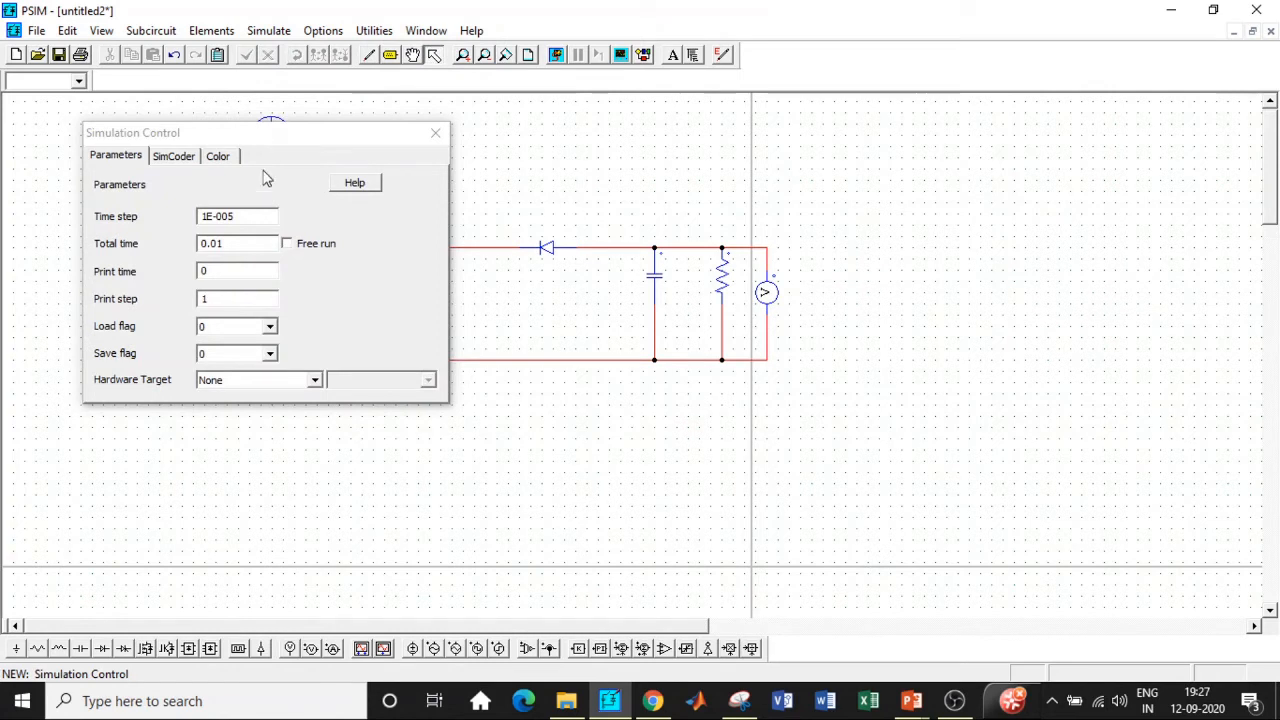
mouse_move(256, 240)
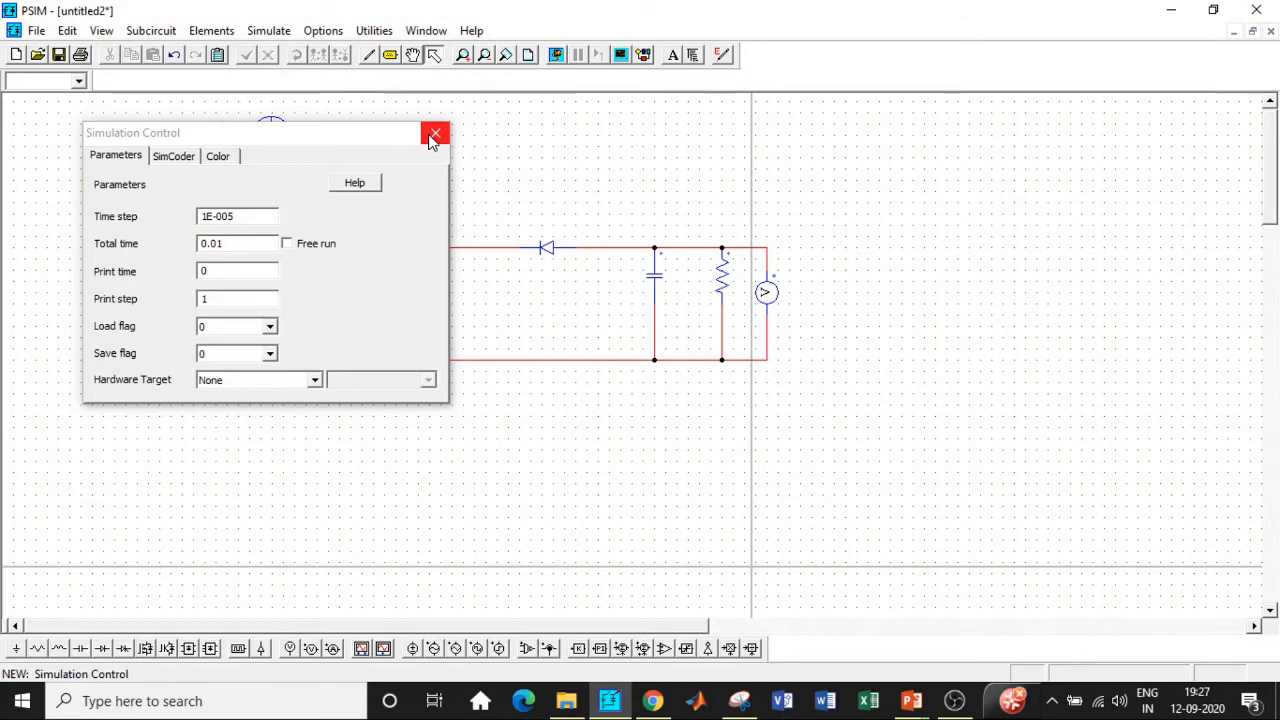
left_click(436, 132)
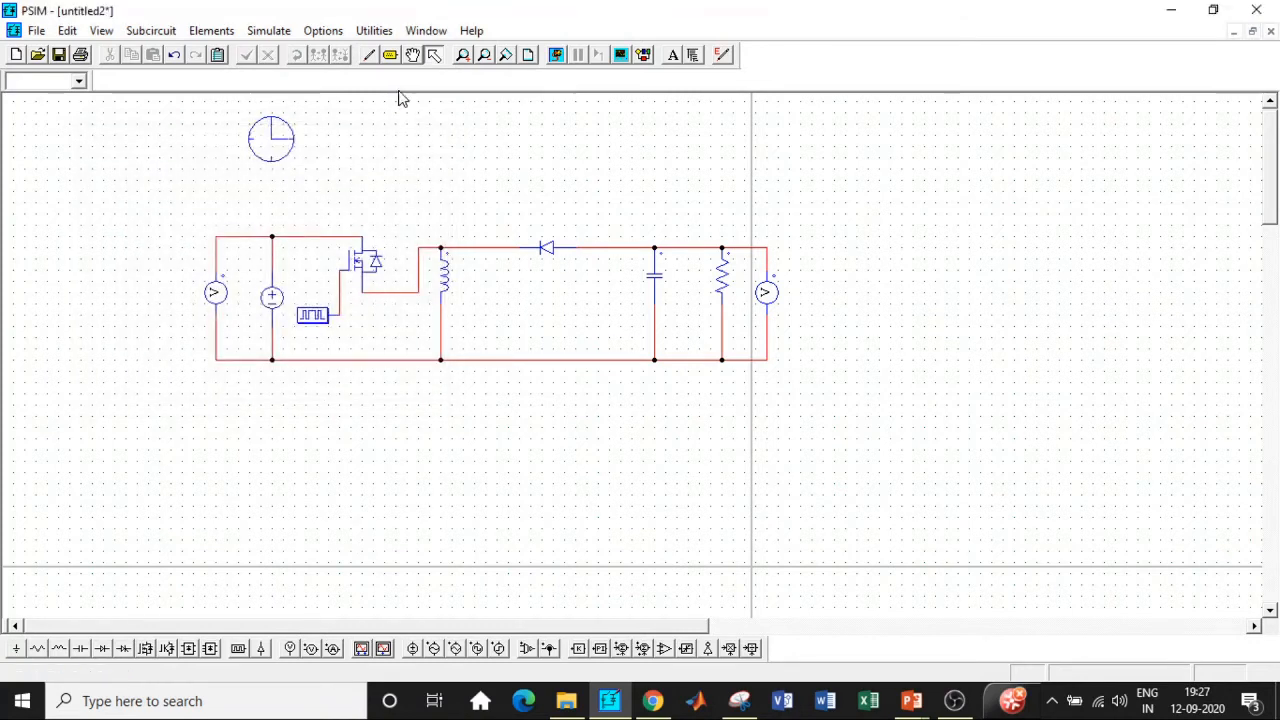
left_click(556, 56)
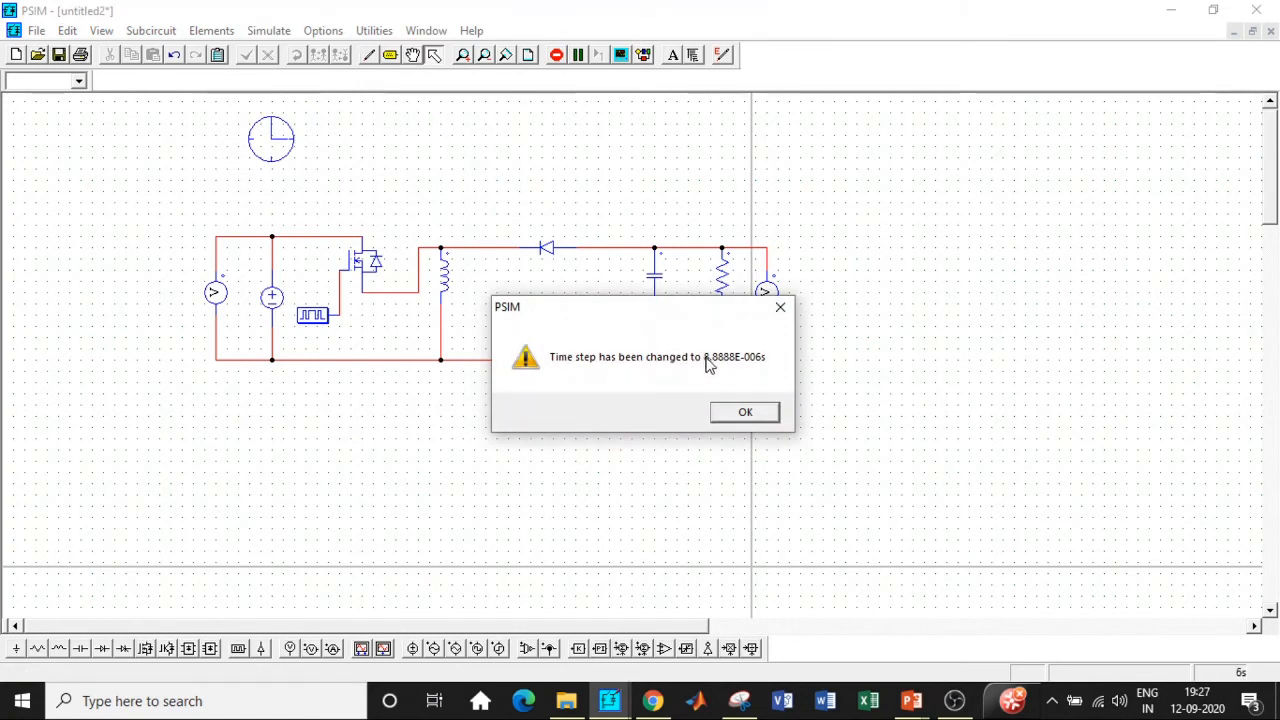
mouse_move(756, 370)
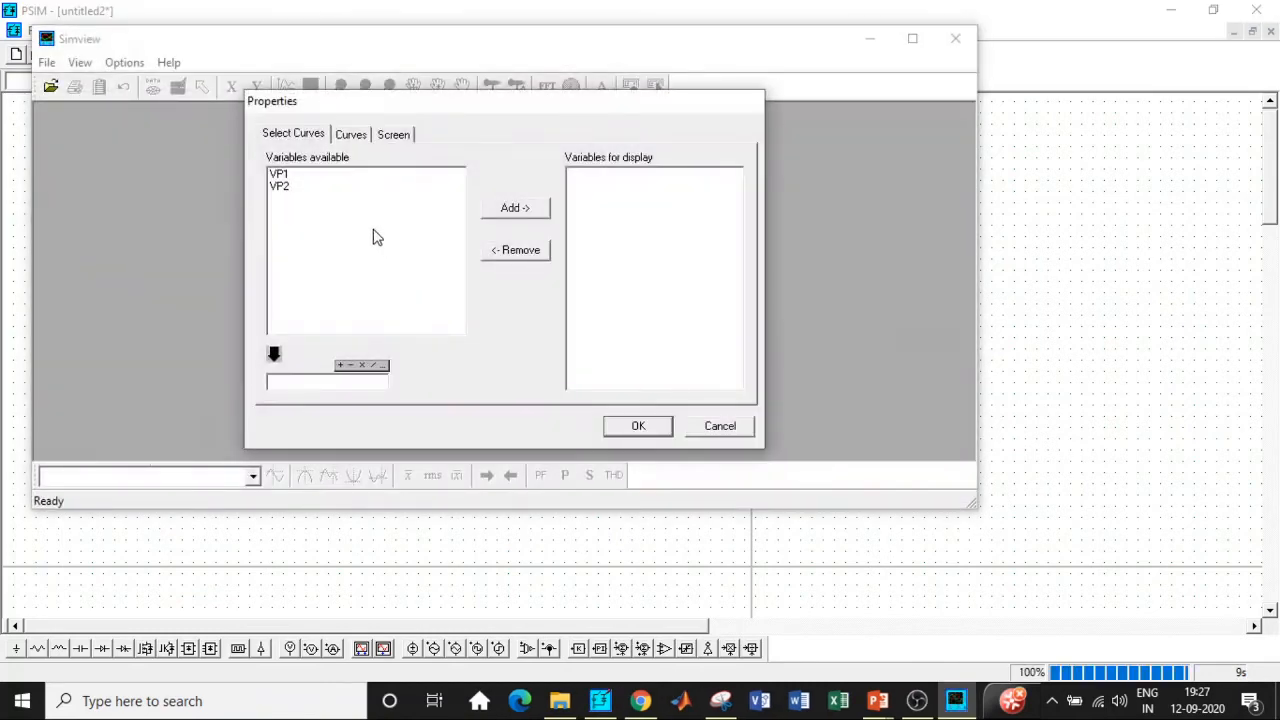
Step: Add VP1 and VP2 to the displayed curves in SIMVIEW
left_click(280, 184)
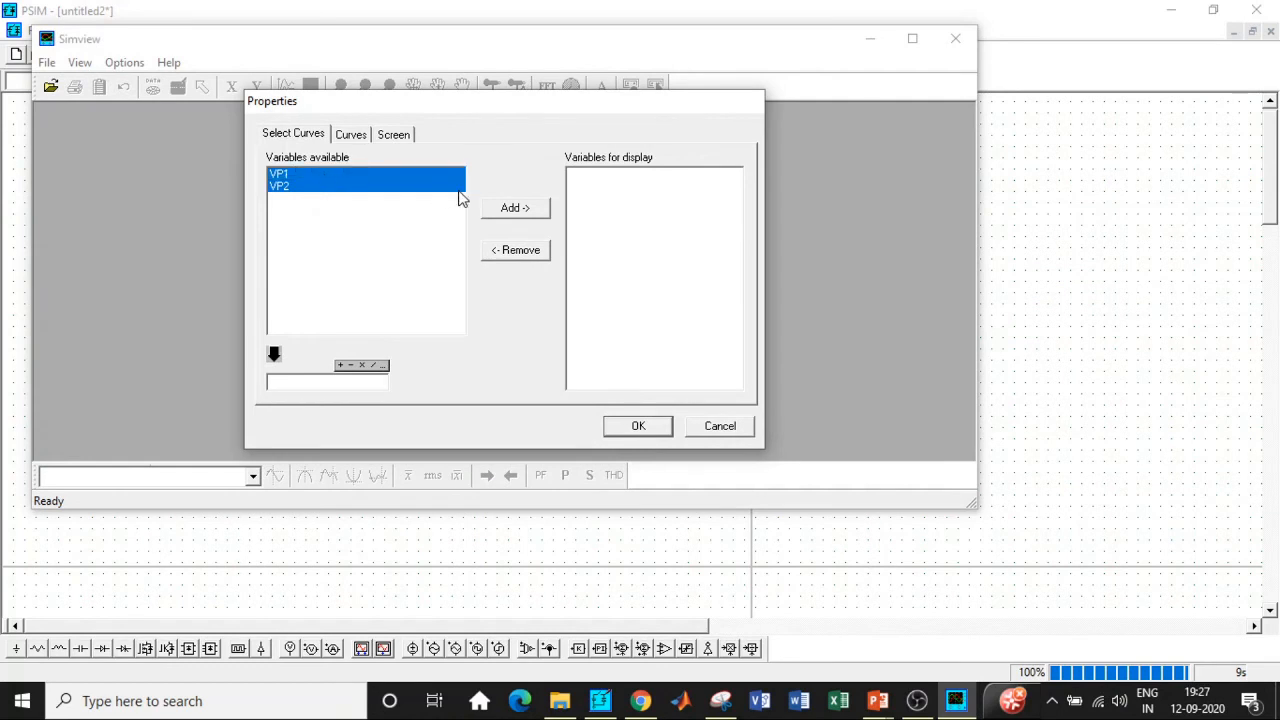
left_click(638, 424)
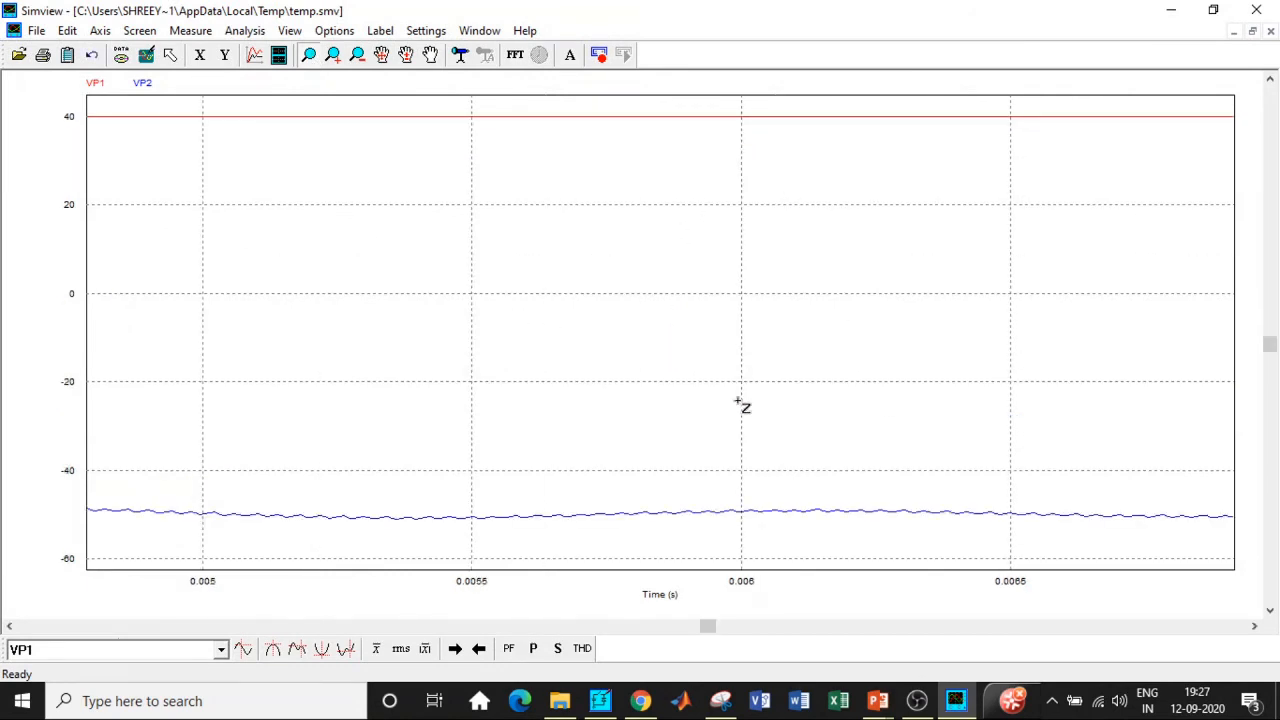
mouse_move(436, 478)
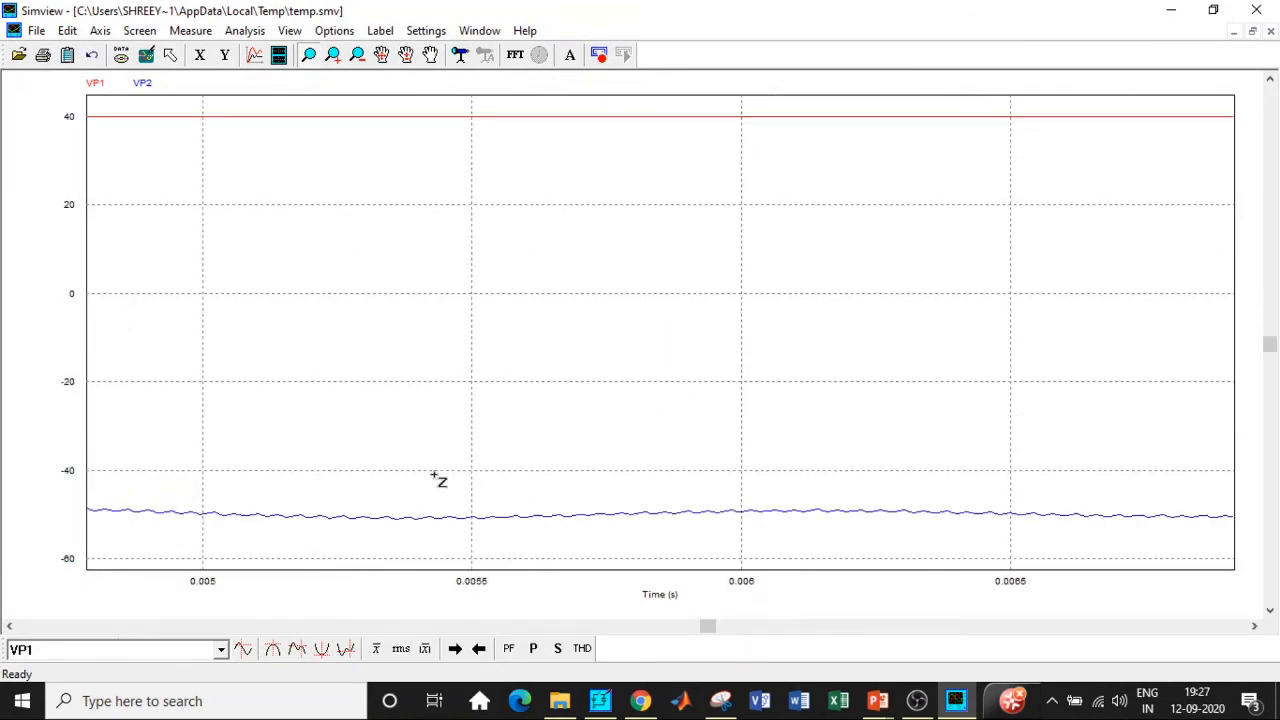
mouse_move(456, 524)
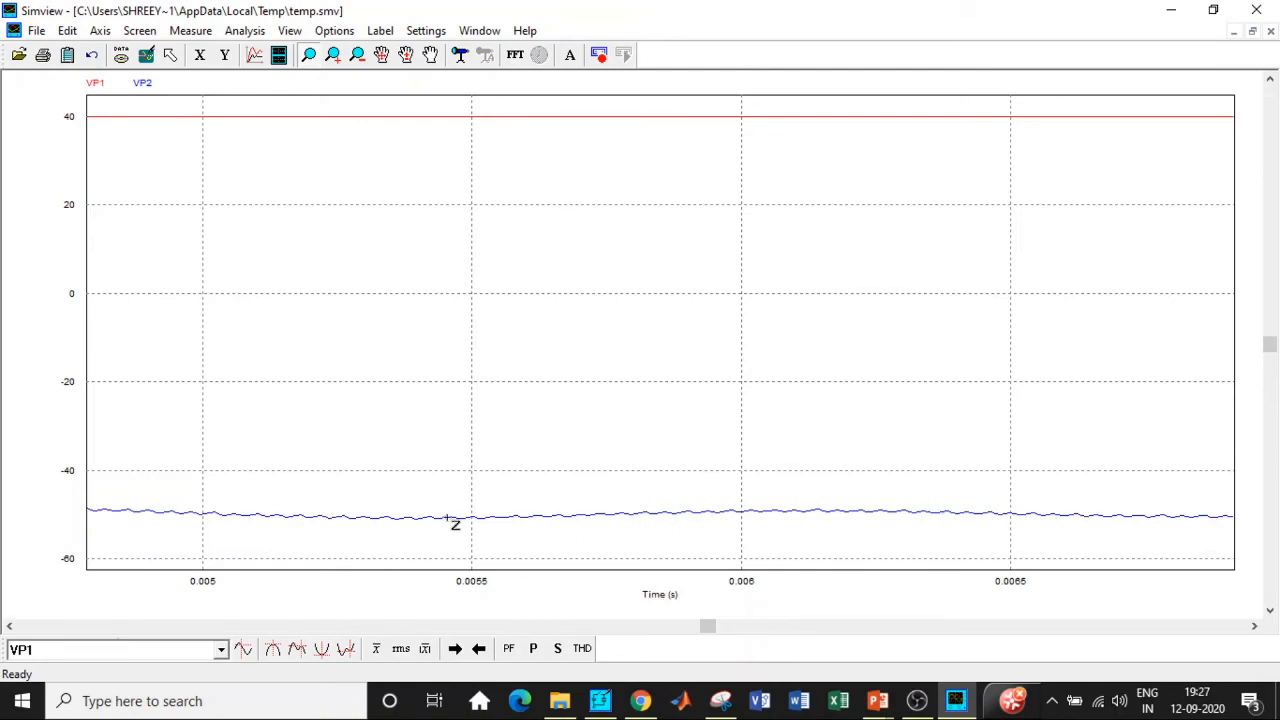
mouse_move(458, 504)
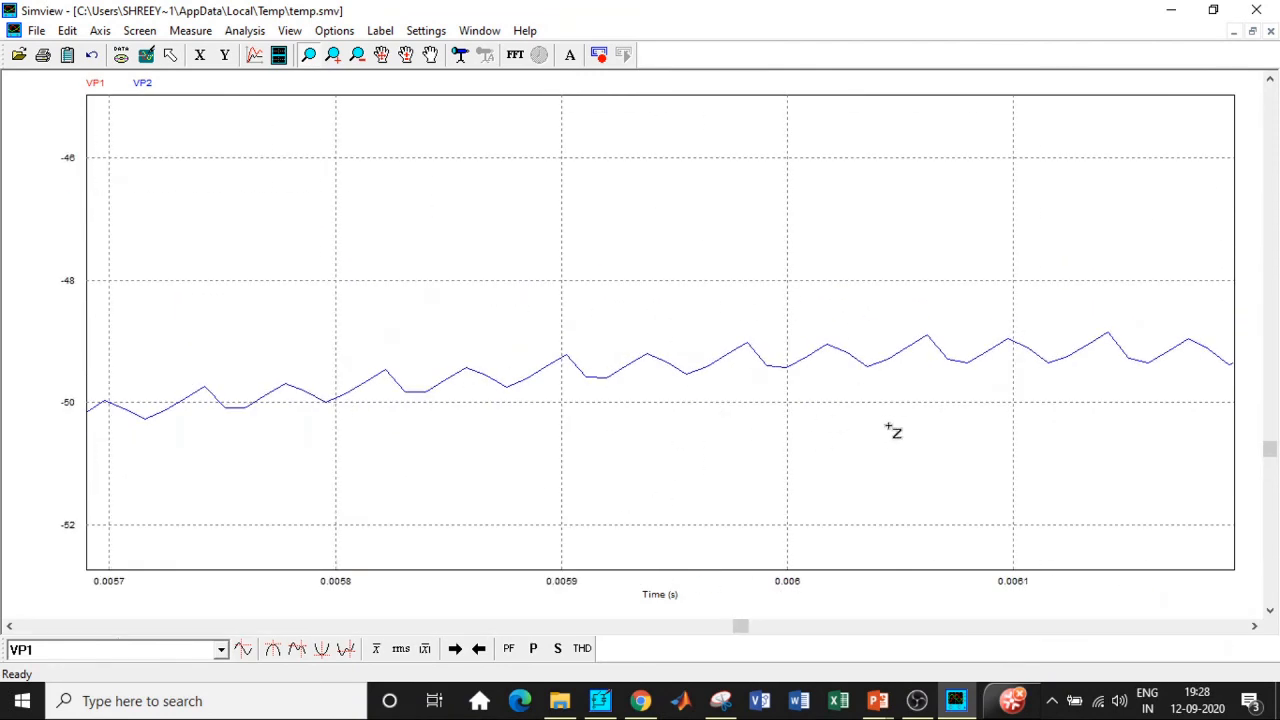
mouse_move(848, 232)
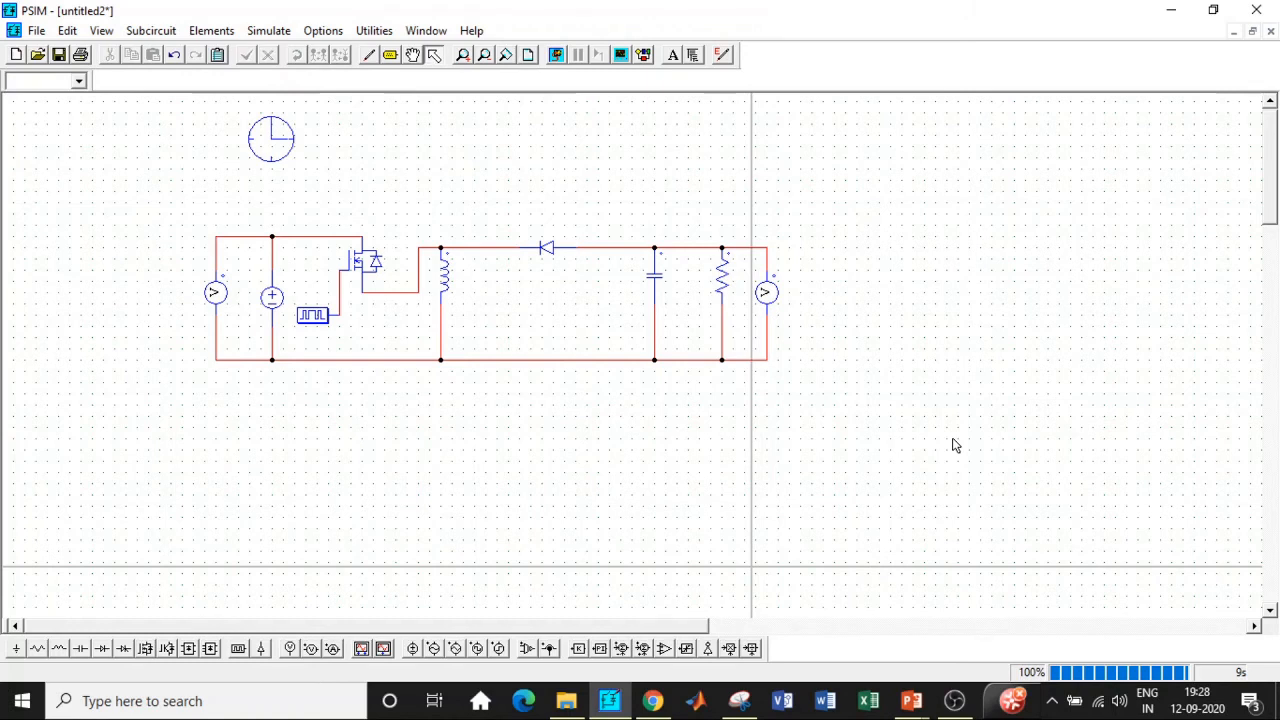
mouse_move(532, 472)
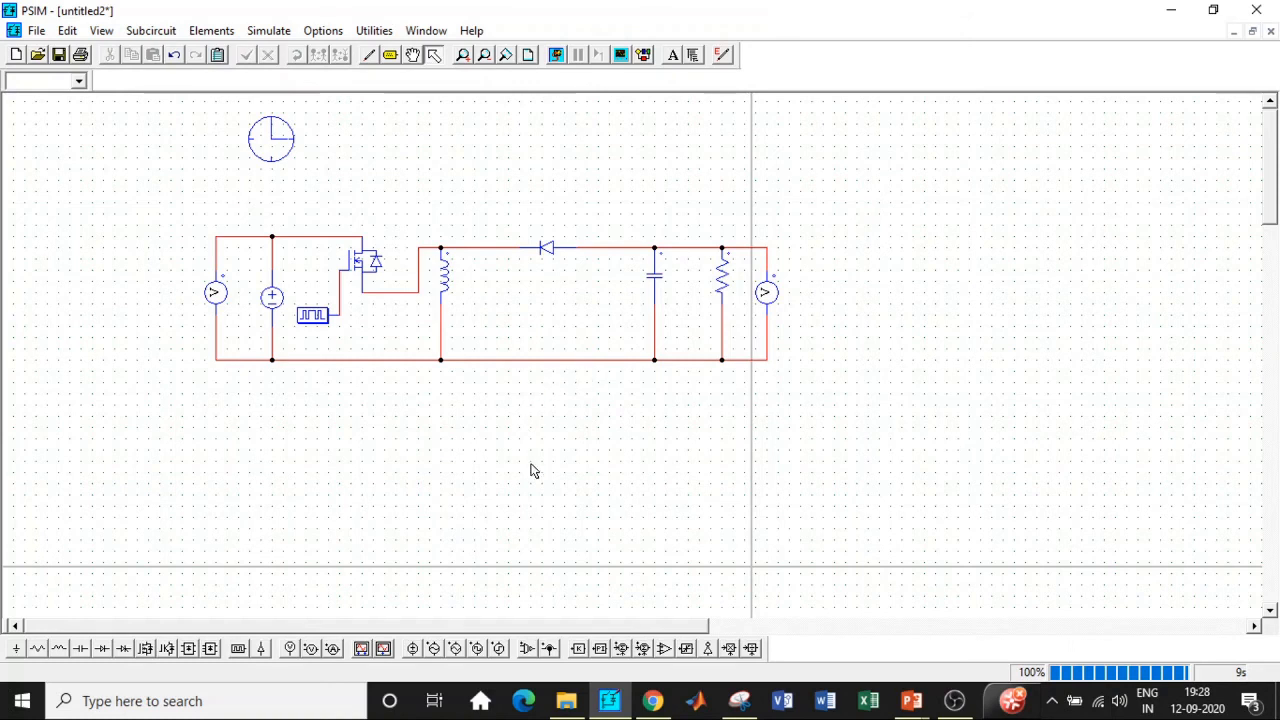